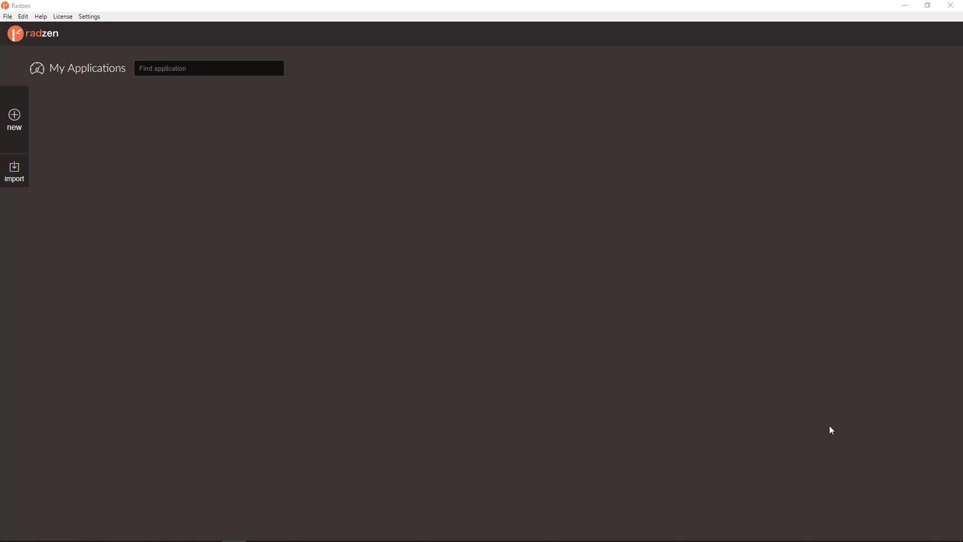
pyautogui.moveTo(748, 420)
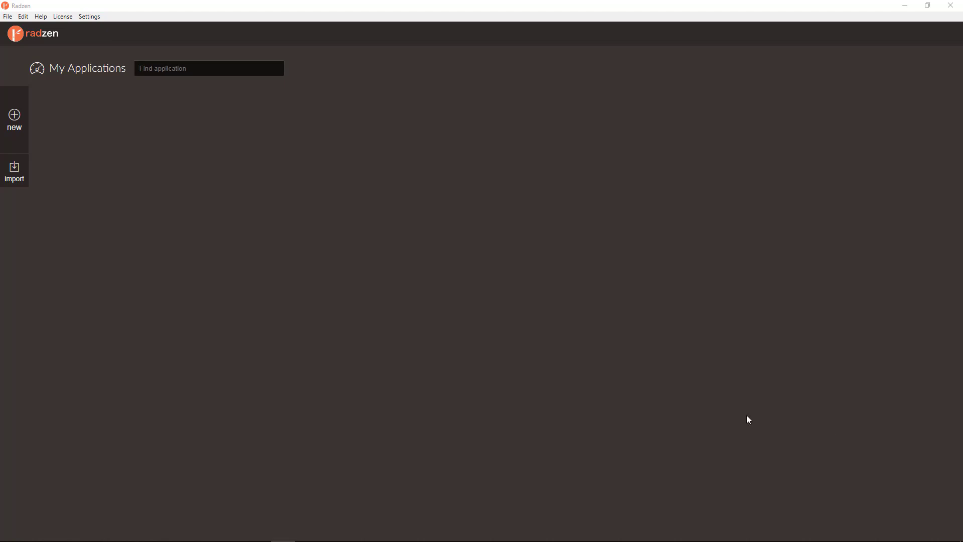
pyautogui.moveTo(20, 143)
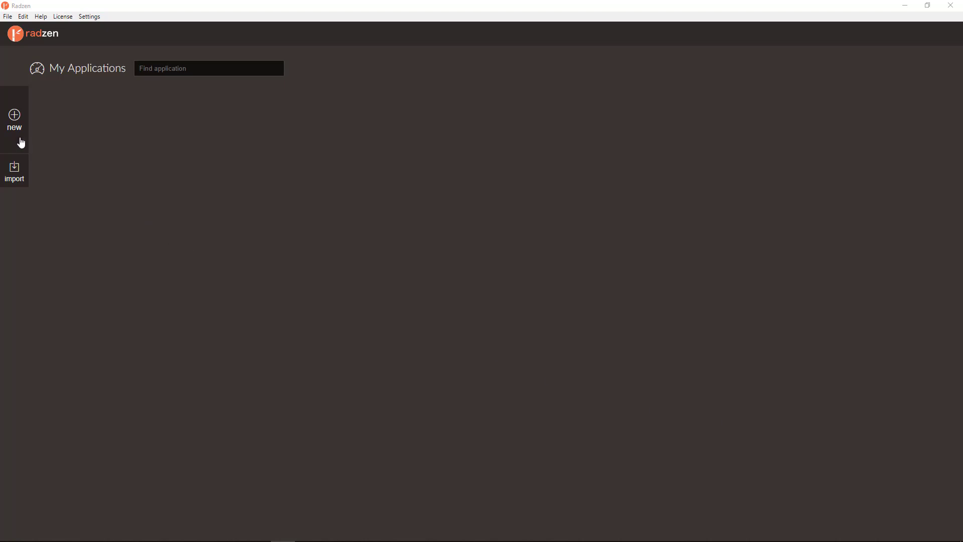
pyautogui.moveTo(14, 117)
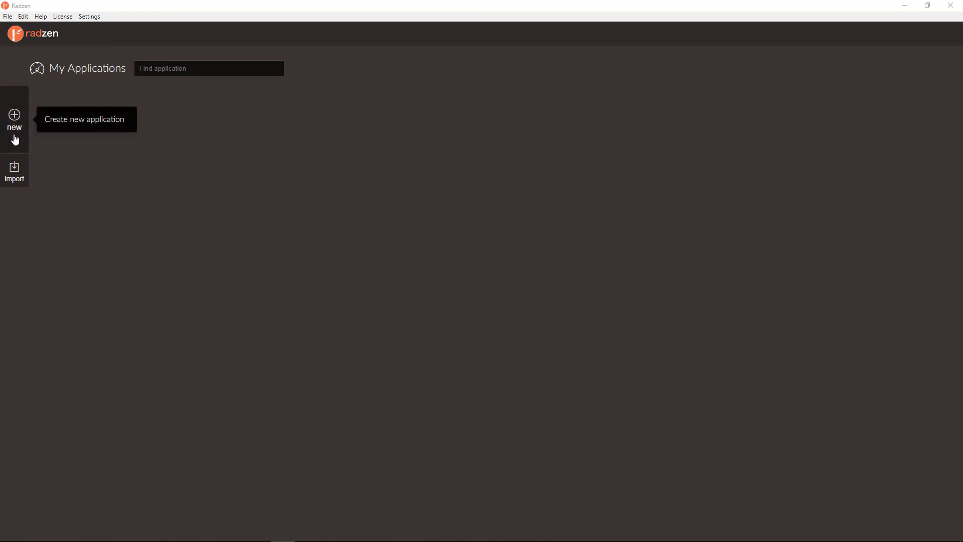
# Start a new application named MyApp in C:\Projects\MyApp as a server-side .NET Core project
pyautogui.click(13, 116)
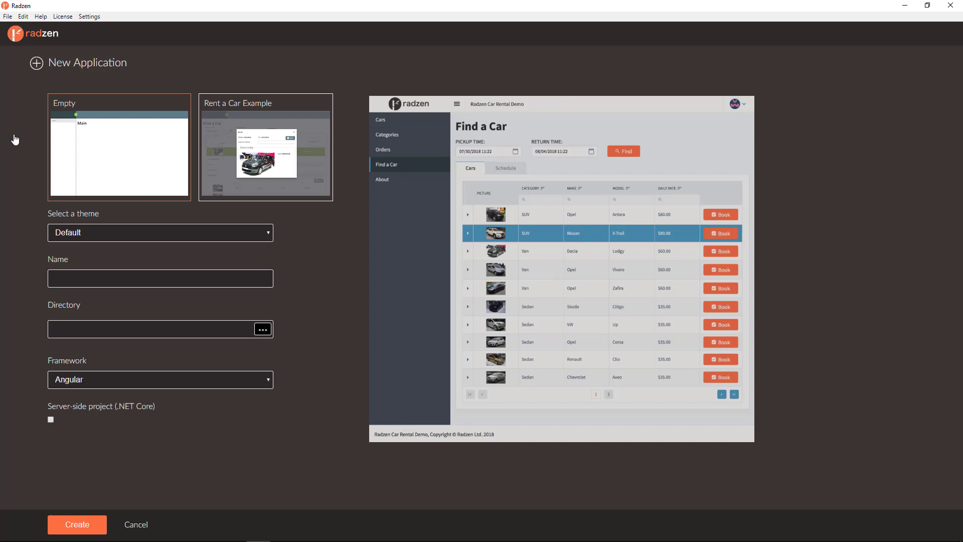
pyautogui.click(145, 329)
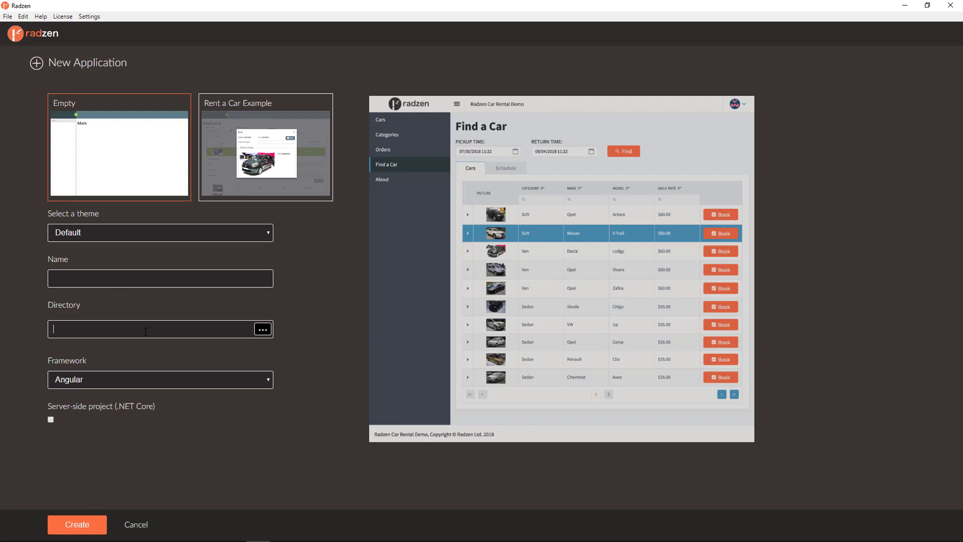
pyautogui.write('C:\\Projects\\MyApp')
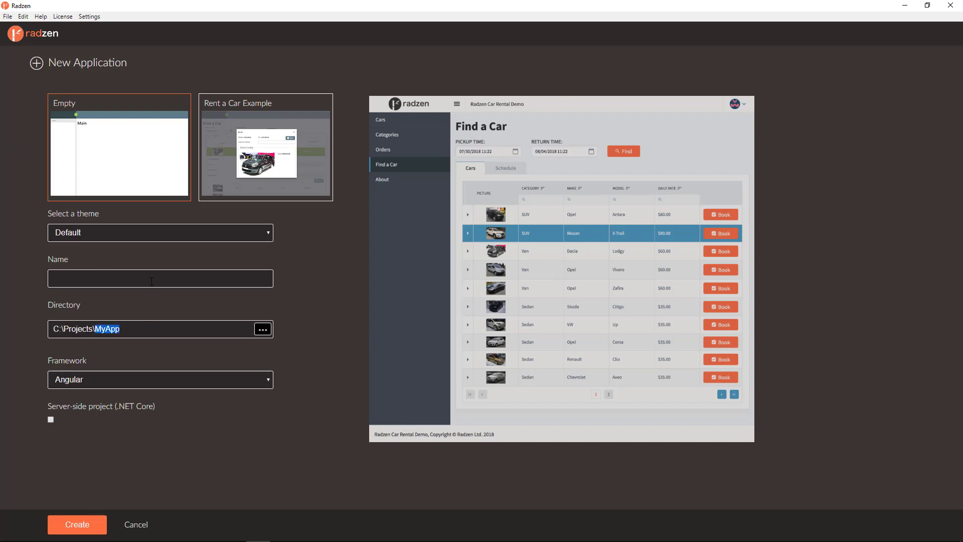
pyautogui.write('MyApp')
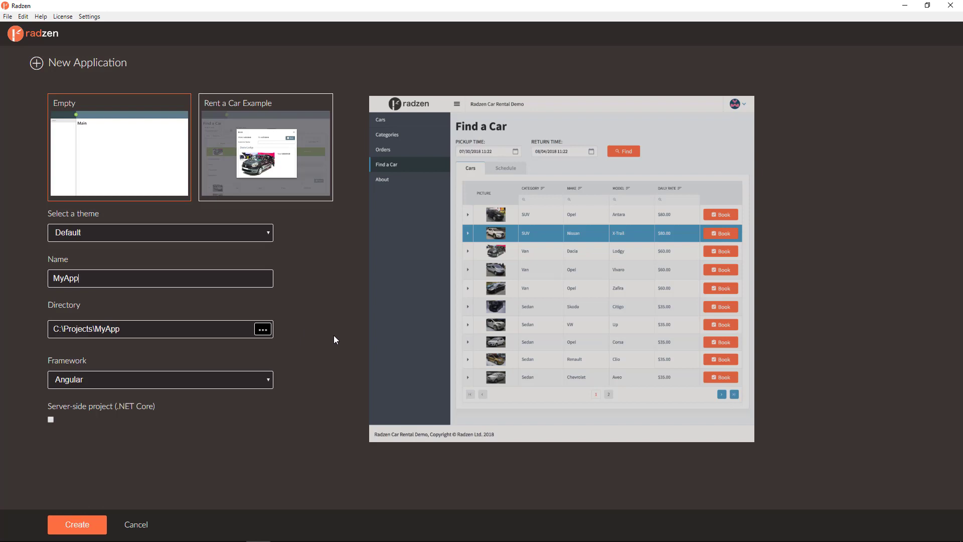
pyautogui.moveTo(260, 389)
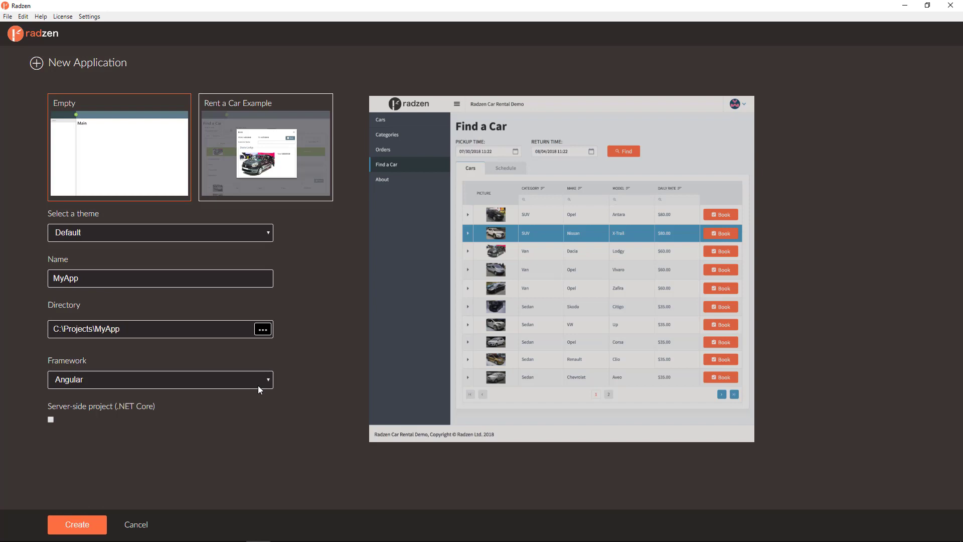
pyautogui.moveTo(130, 415)
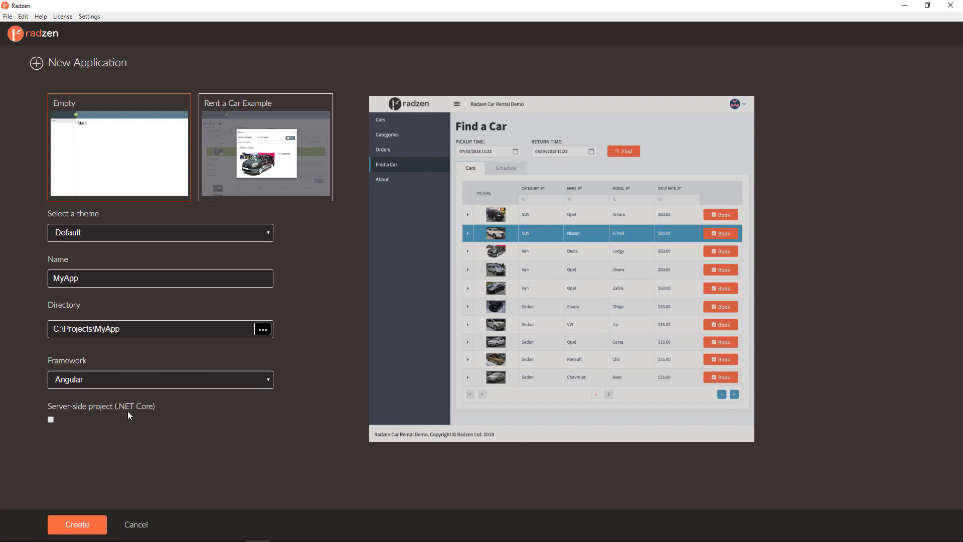
pyautogui.moveTo(119, 422)
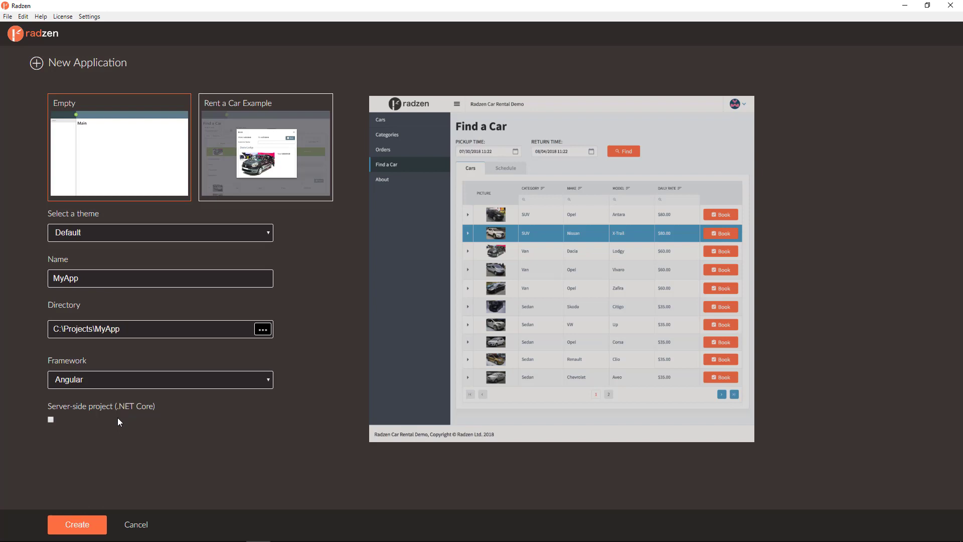
pyautogui.click(51, 419)
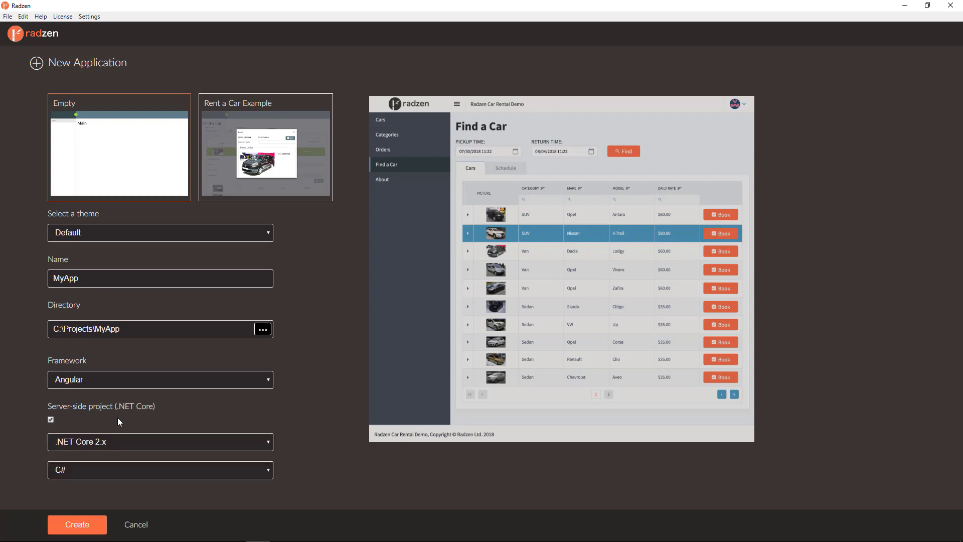
pyautogui.moveTo(267, 449)
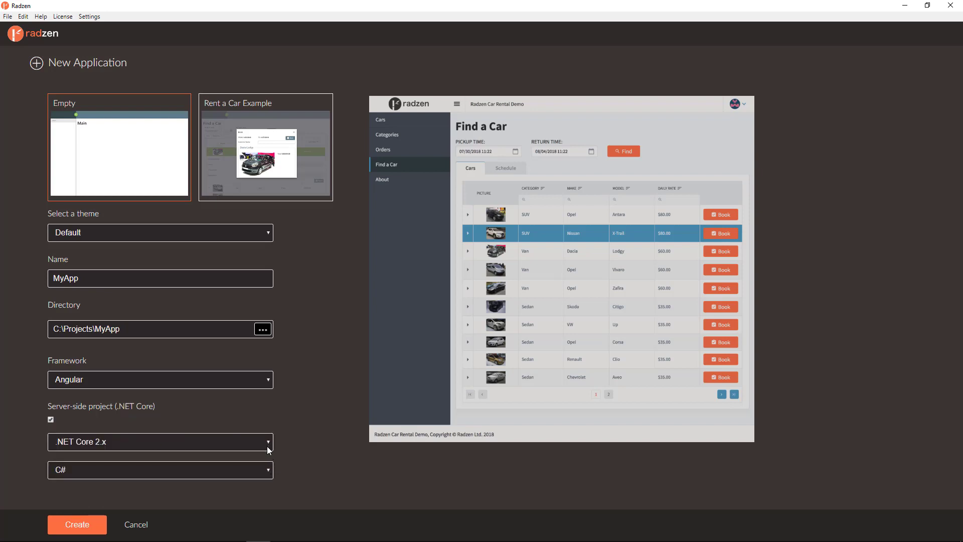
pyautogui.moveTo(275, 469)
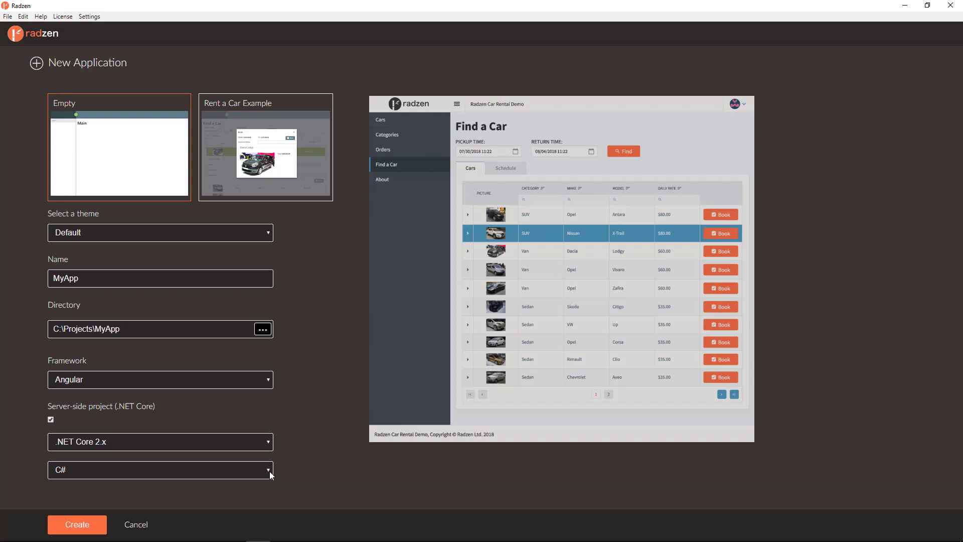
# Create the MyApp application, opening its empty workspace
pyautogui.click(77, 524)
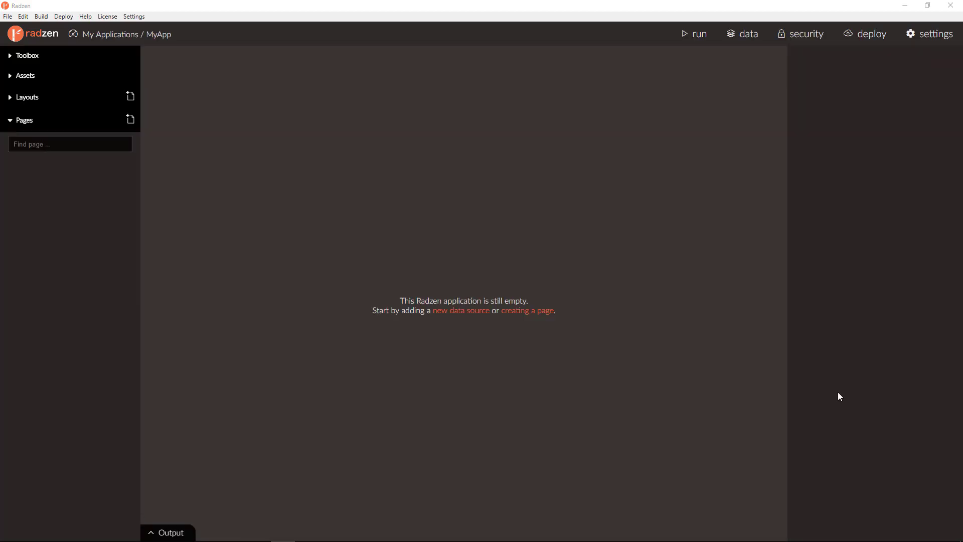
pyautogui.moveTo(748, 372)
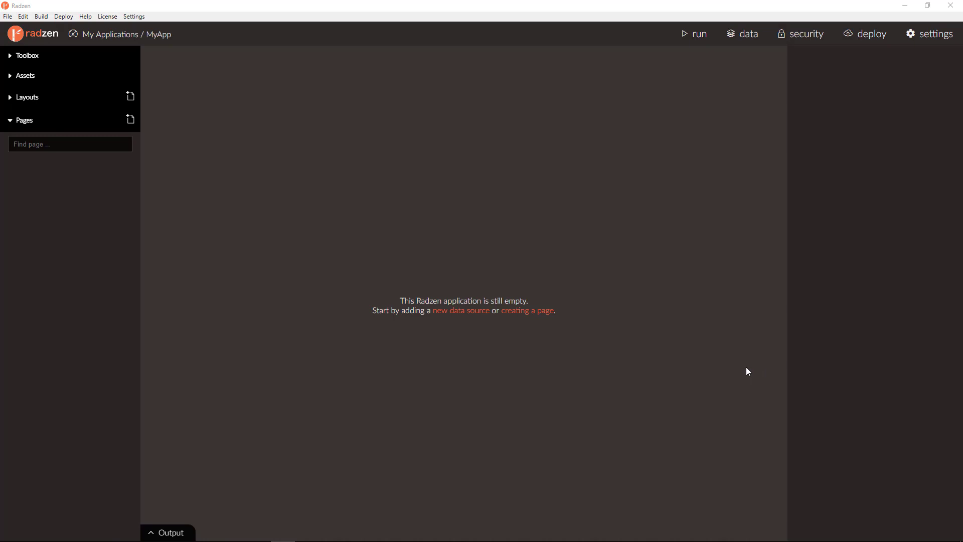
pyautogui.moveTo(753, 146)
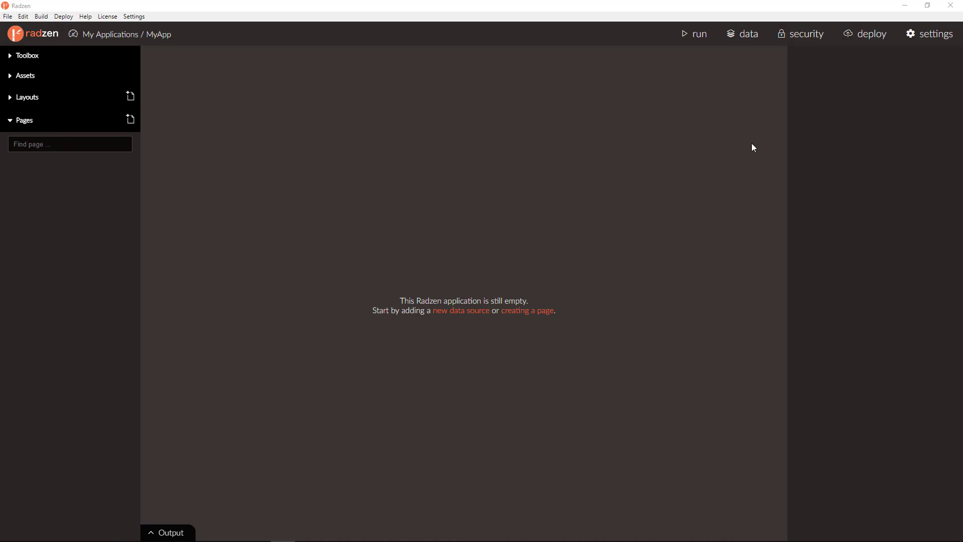
pyautogui.moveTo(748, 34)
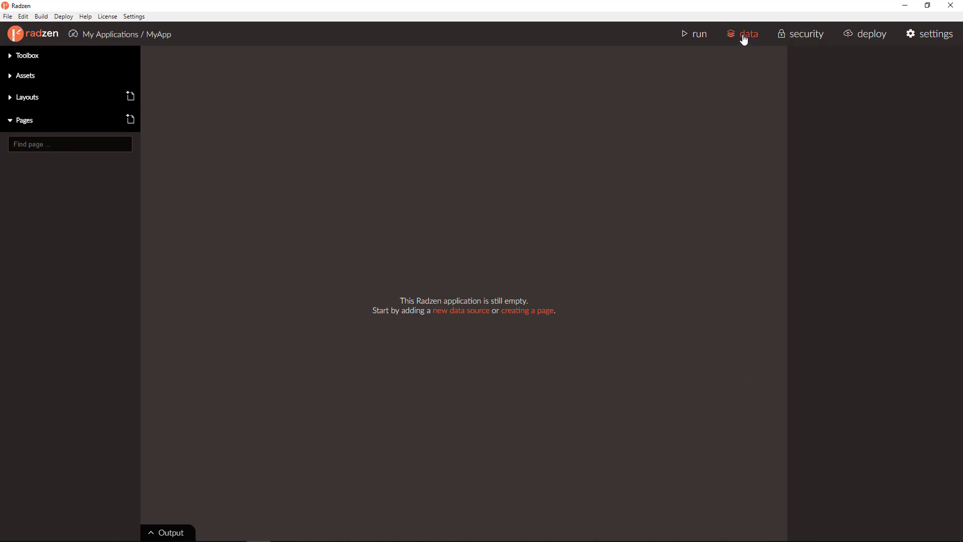
# Start adding a new data source from the application's data sources screen
pyautogui.click(748, 34)
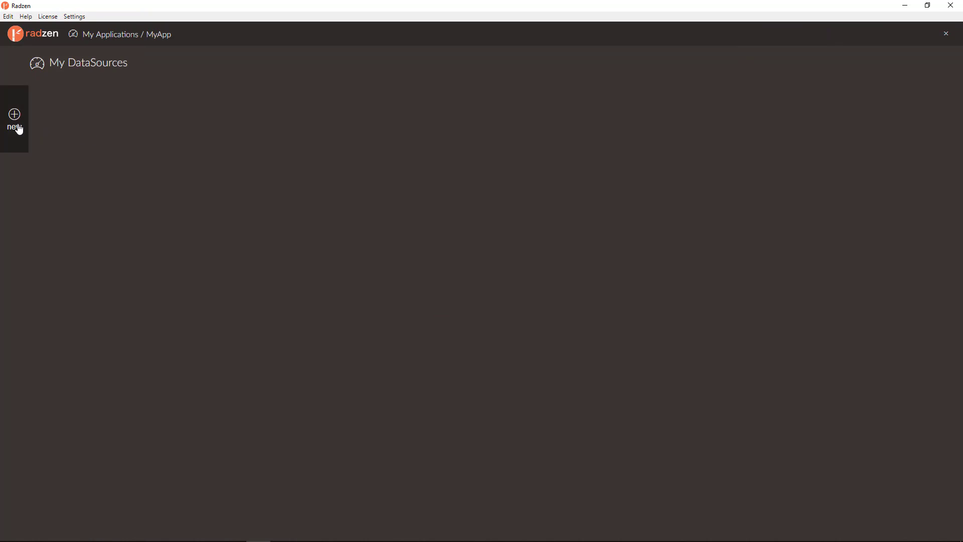
pyautogui.click(14, 119)
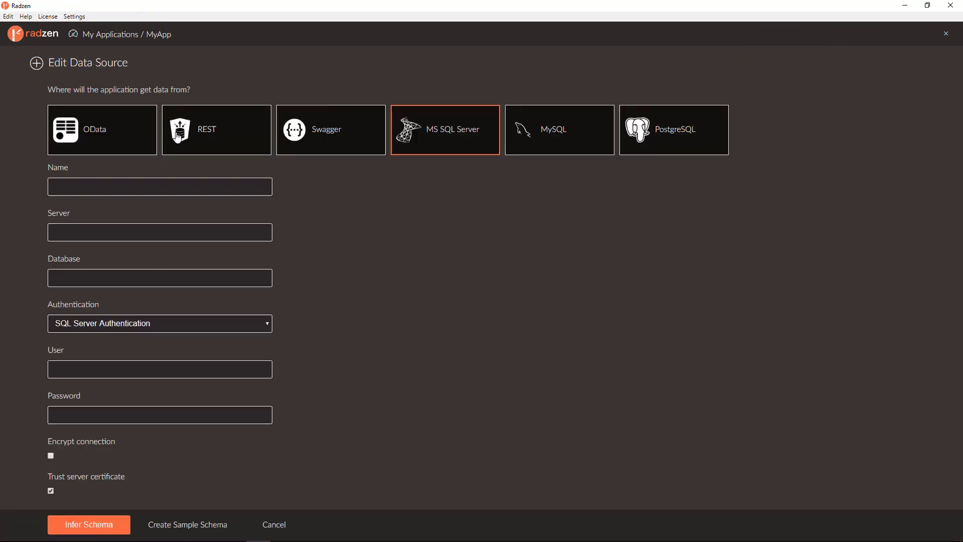
pyautogui.moveTo(673, 199)
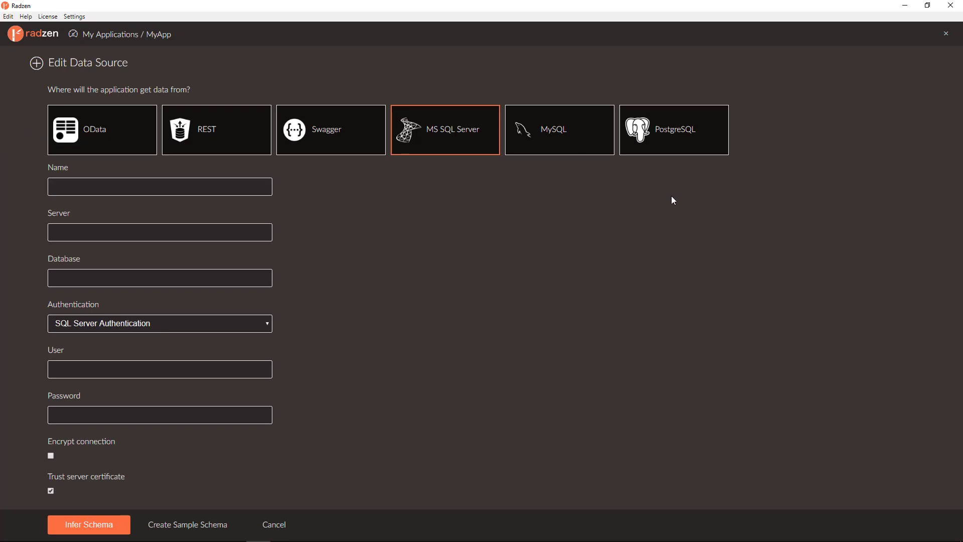
# Compare the connection fields for OData, REST, Swagger, MS SQL Server, MySQL and PostgreSQL
pyautogui.click(101, 129)
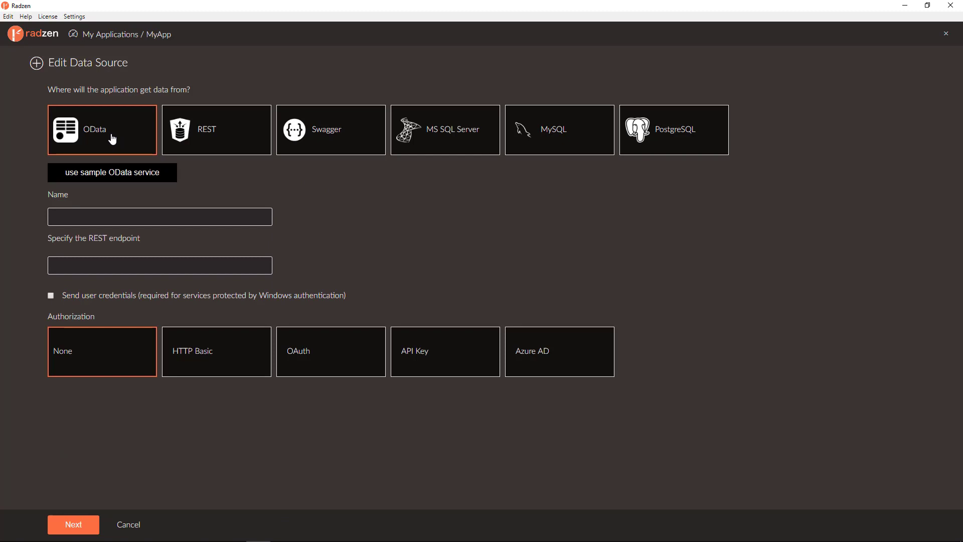
pyautogui.moveTo(206, 127)
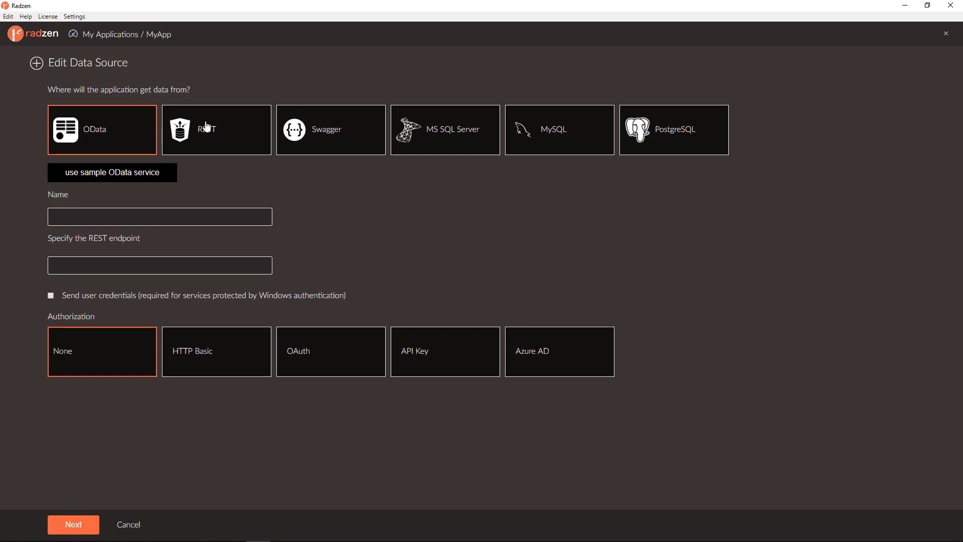
pyautogui.click(215, 129)
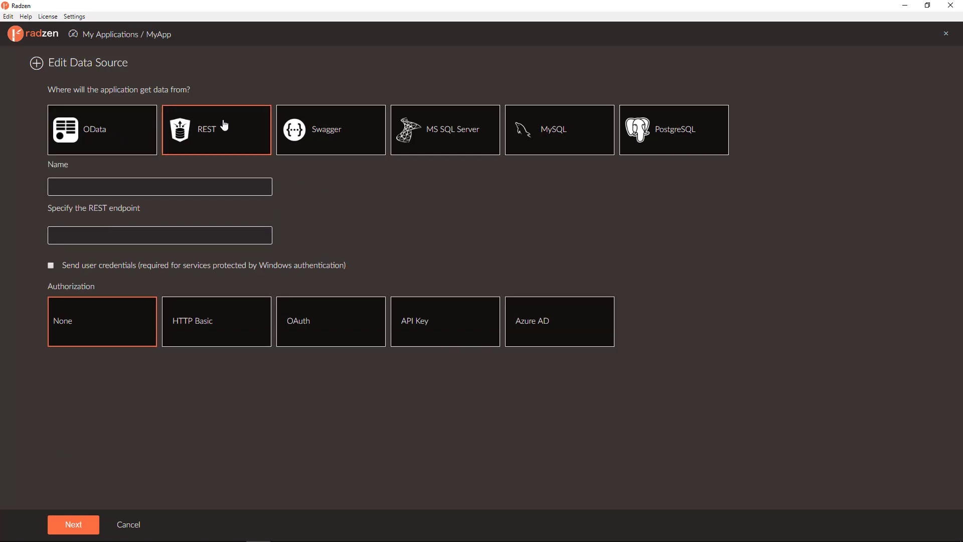
pyautogui.click(330, 129)
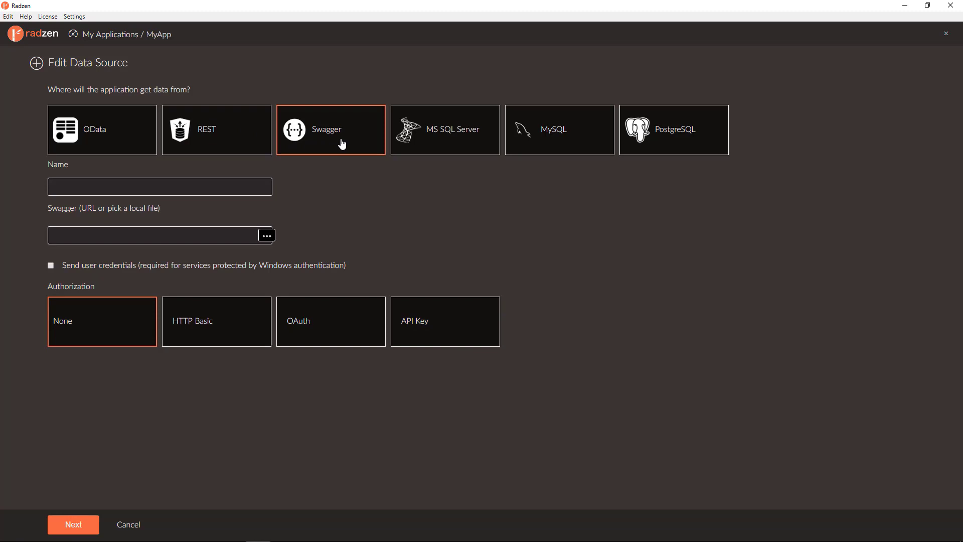
pyautogui.moveTo(451, 147)
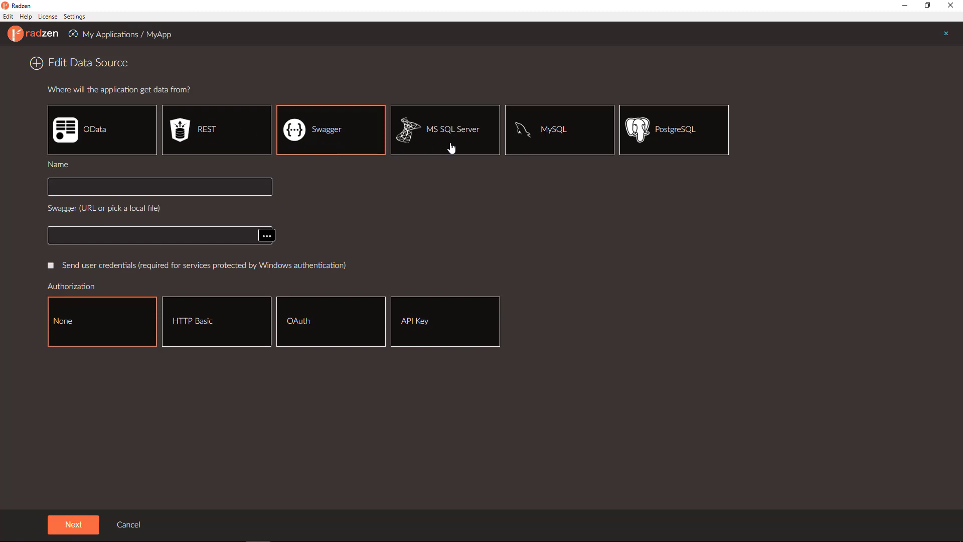
pyautogui.click(445, 129)
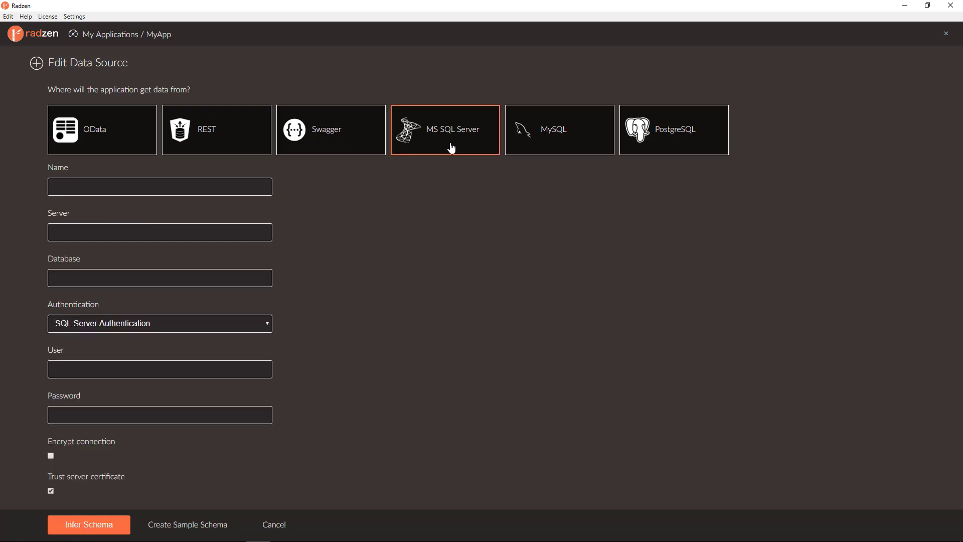
pyautogui.click(559, 129)
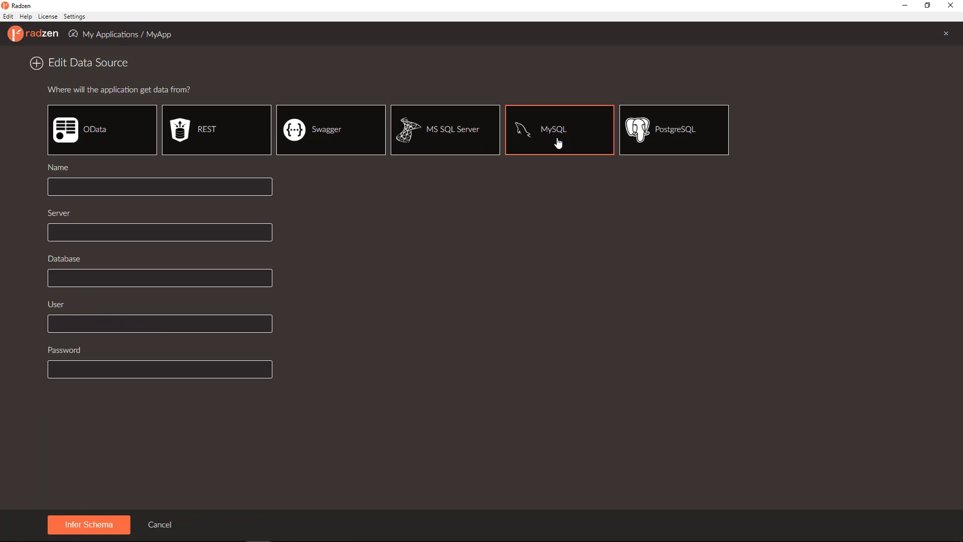
pyautogui.moveTo(664, 146)
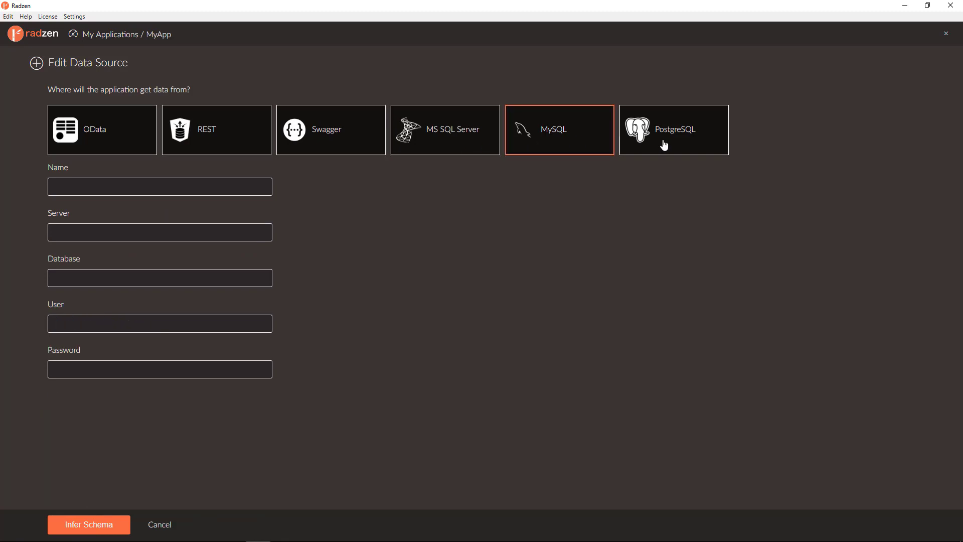
pyautogui.click(673, 130)
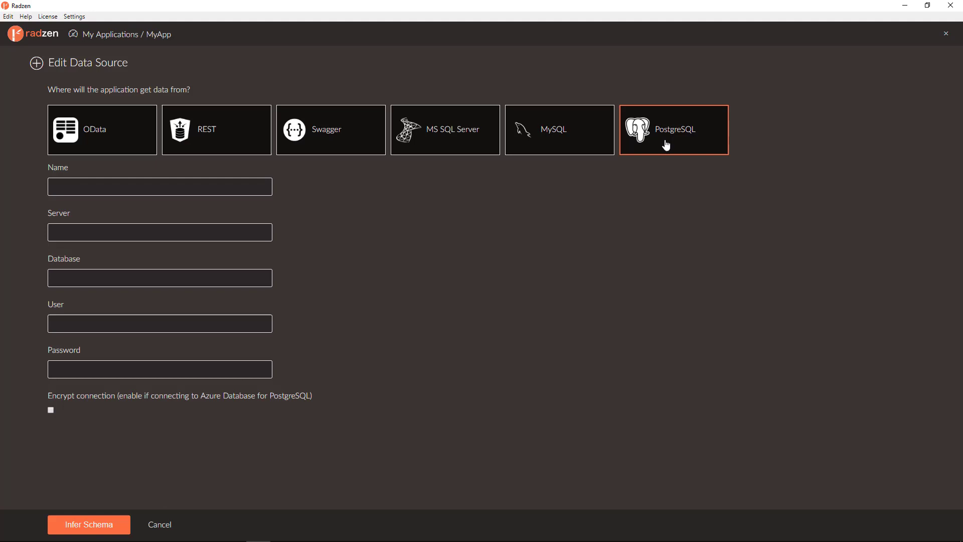
pyautogui.moveTo(798, 417)
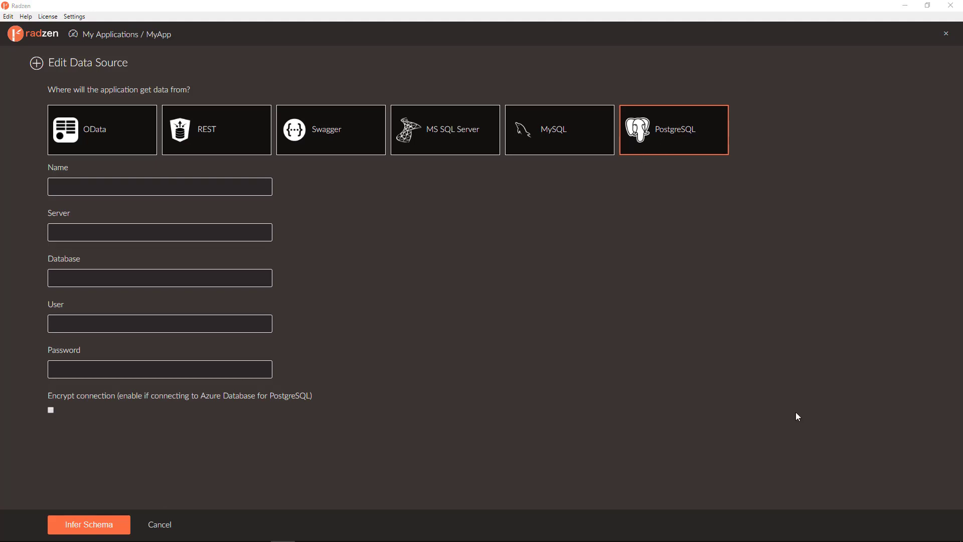
pyautogui.moveTo(674, 153)
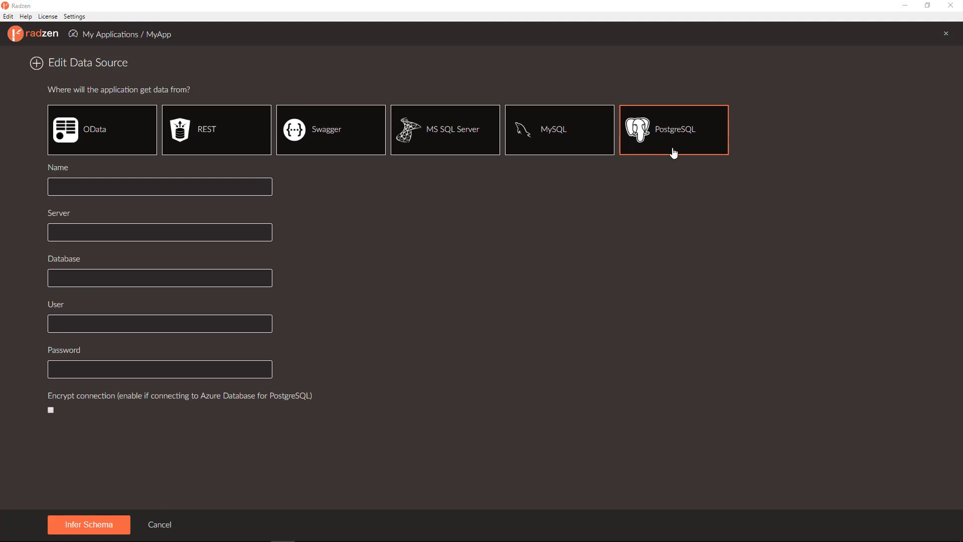
pyautogui.click(558, 130)
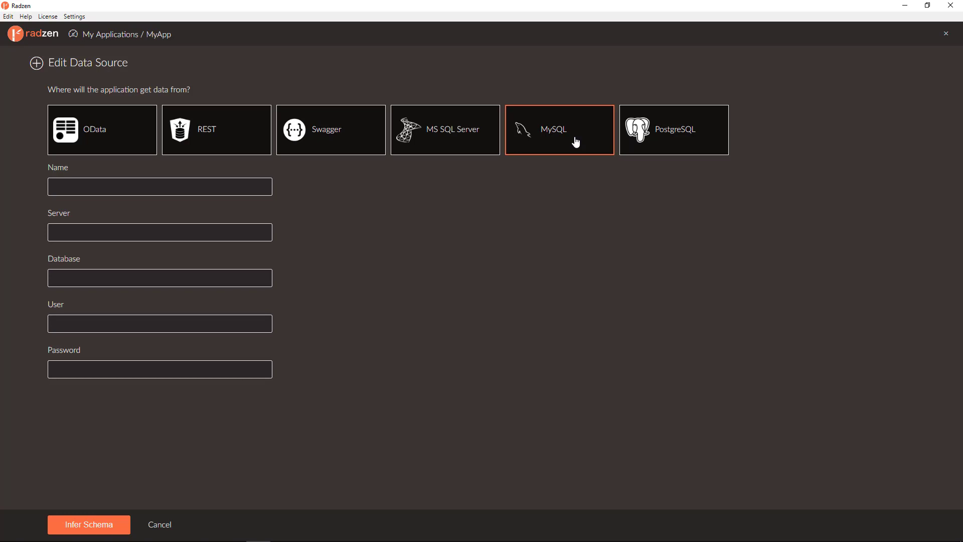
pyautogui.click(445, 129)
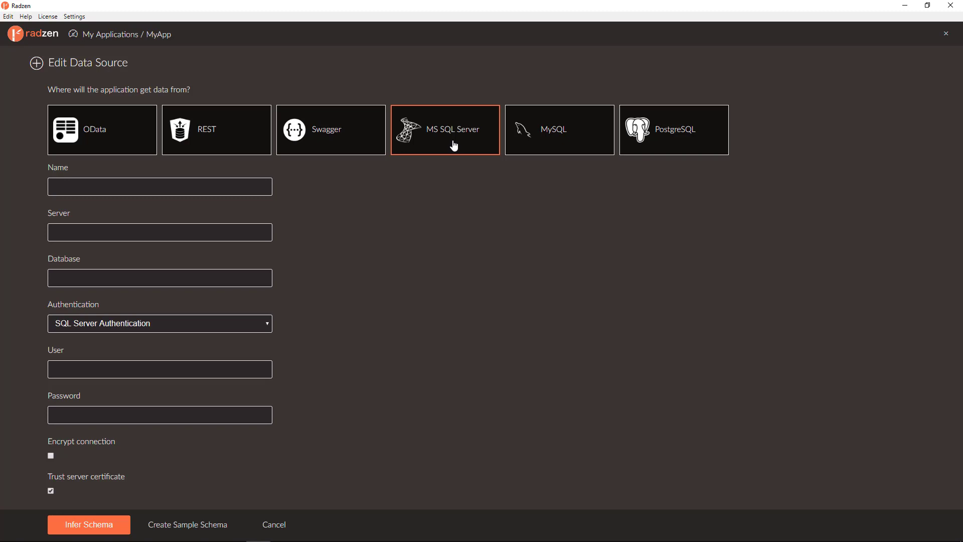
pyautogui.moveTo(446, 147)
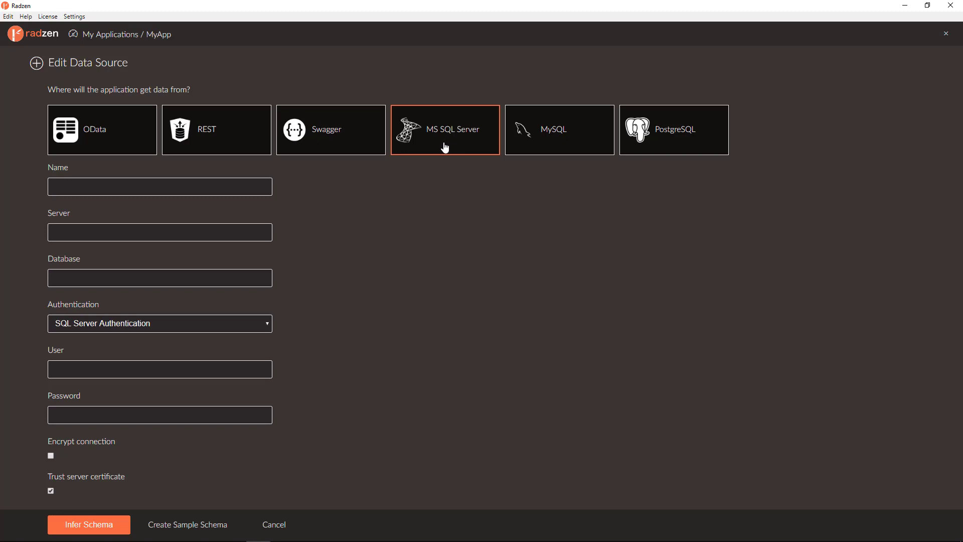
# Review the Swagger, REST and OData settings again and settle on OData as the source type
pyautogui.click(330, 129)
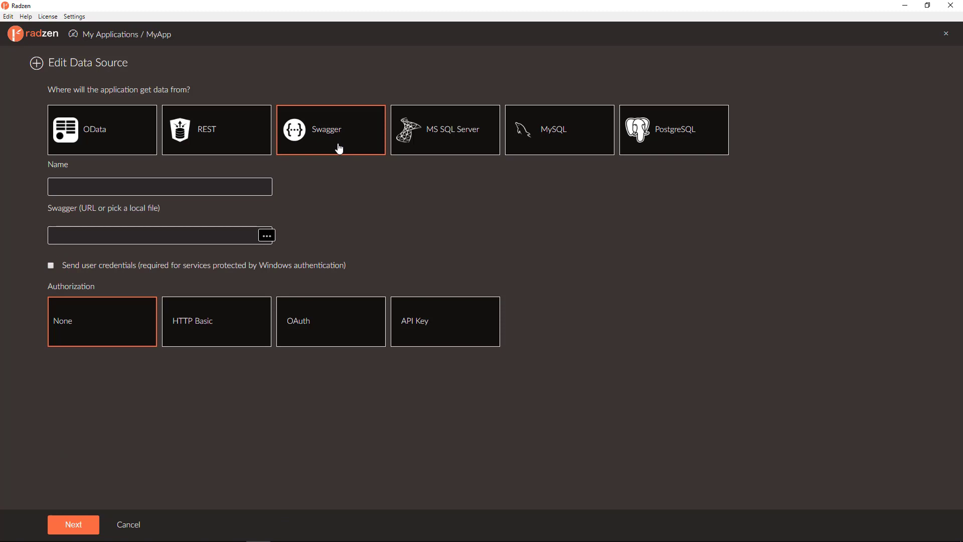
pyautogui.click(215, 129)
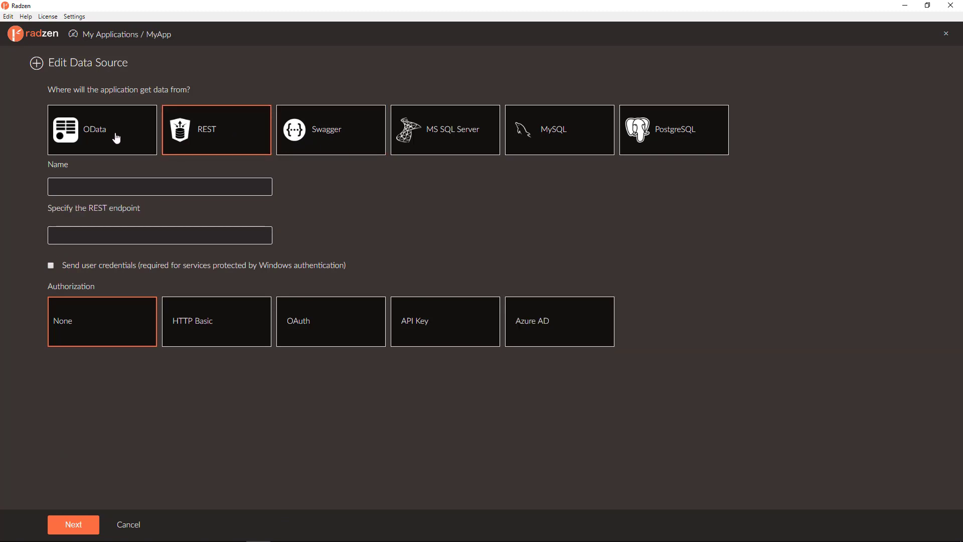
pyautogui.click(101, 130)
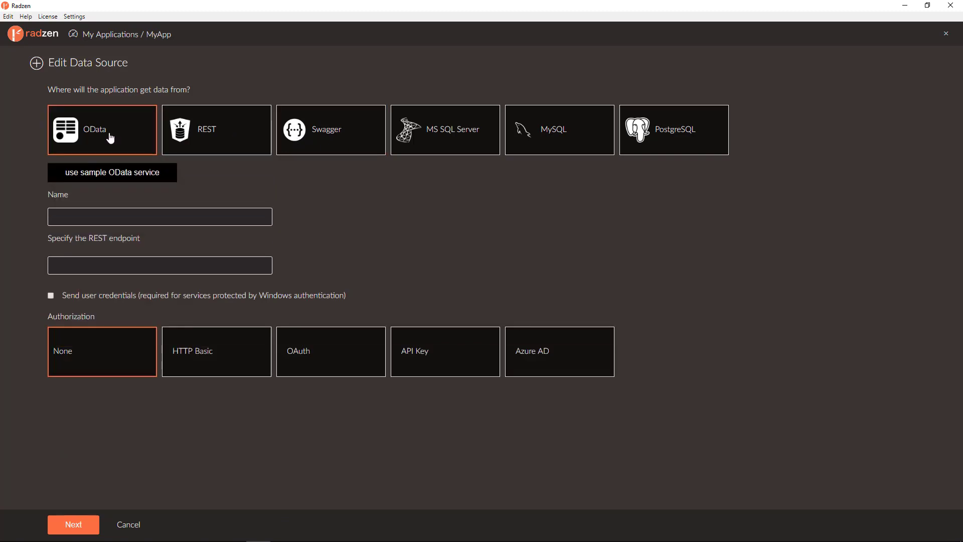
pyautogui.moveTo(809, 424)
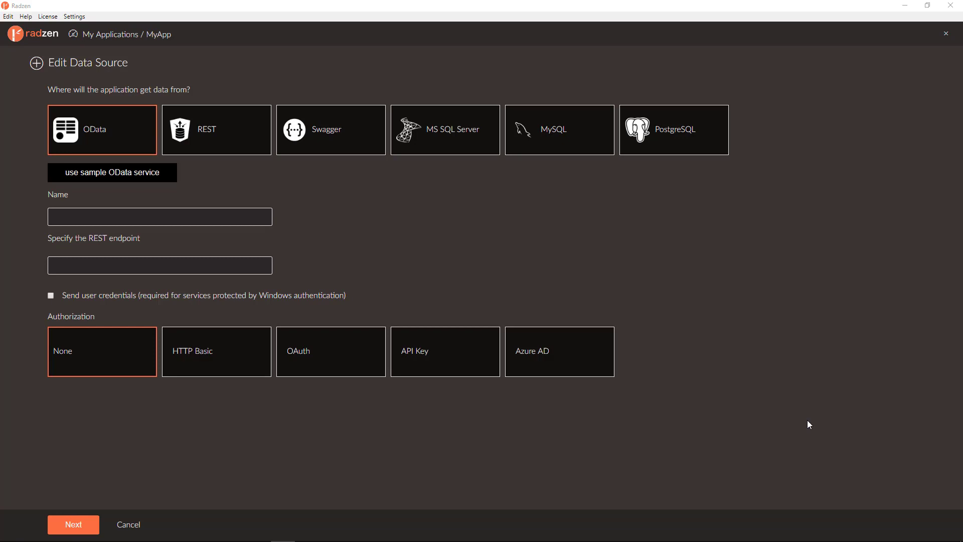
pyautogui.click(215, 130)
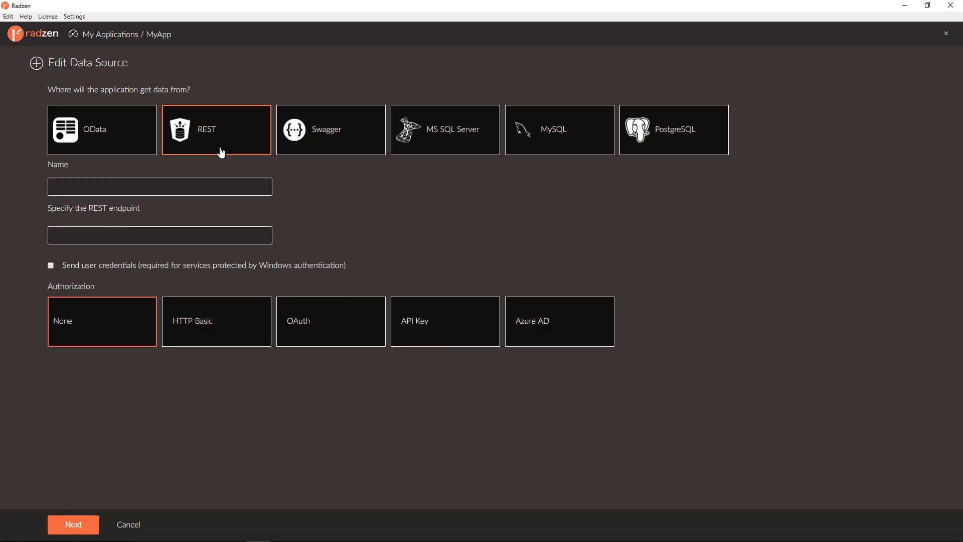
pyautogui.click(330, 129)
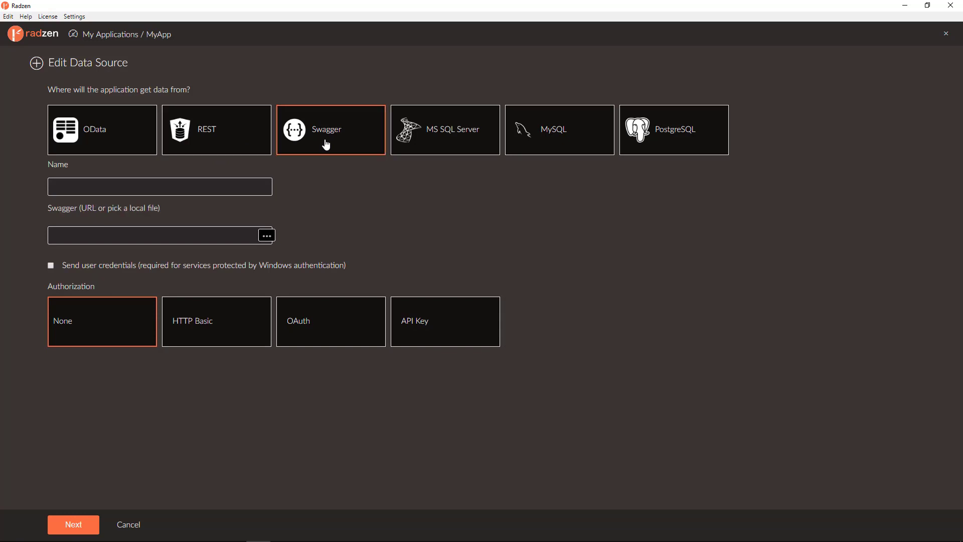
pyautogui.click(101, 129)
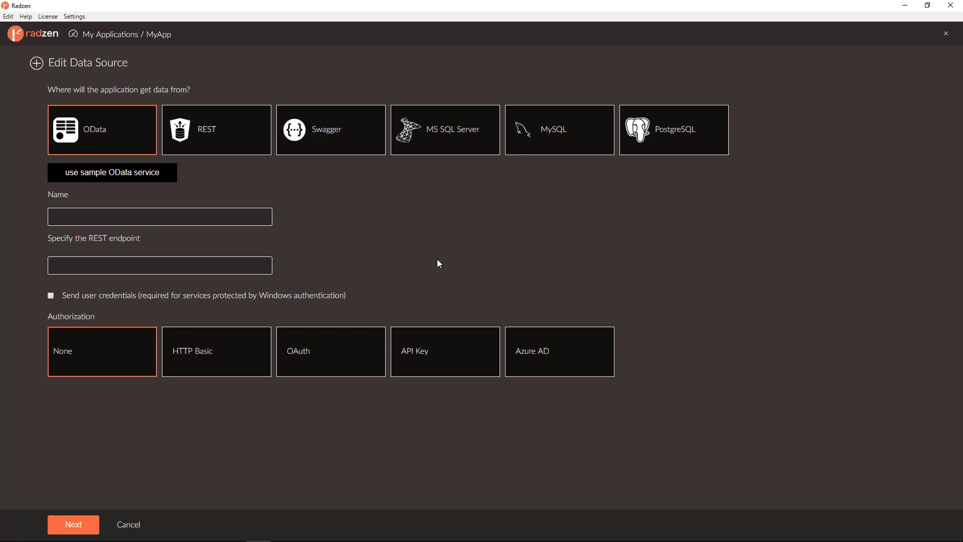
# Try OData's Send user credentials, HTTP Basic, OAuth, API Key and Azure AD options, then choose MS SQL Server
pyautogui.click(50, 295)
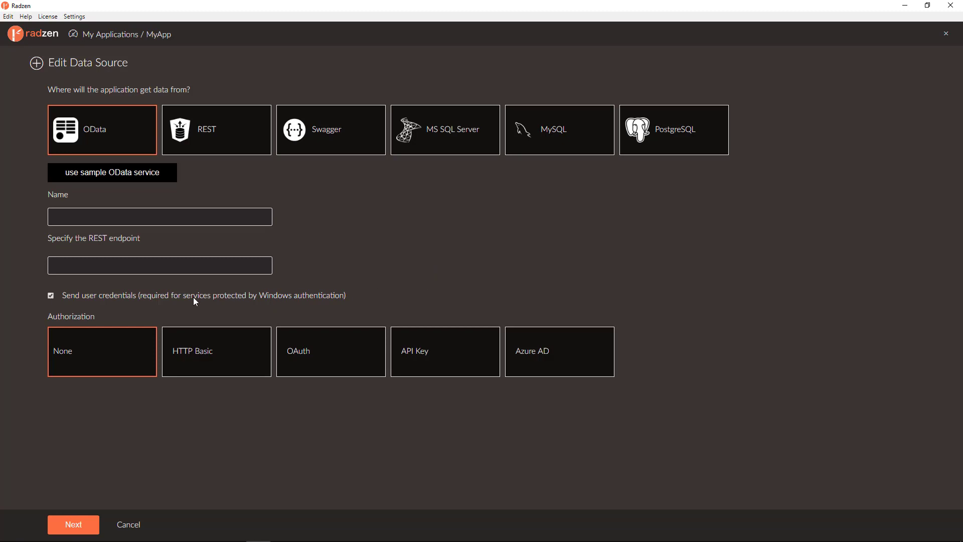
pyautogui.click(216, 351)
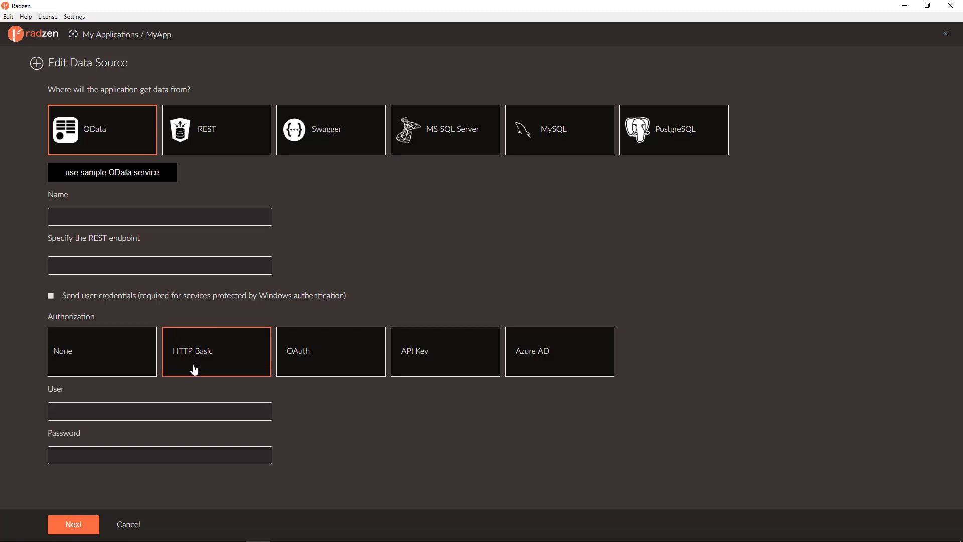
pyautogui.moveTo(199, 372)
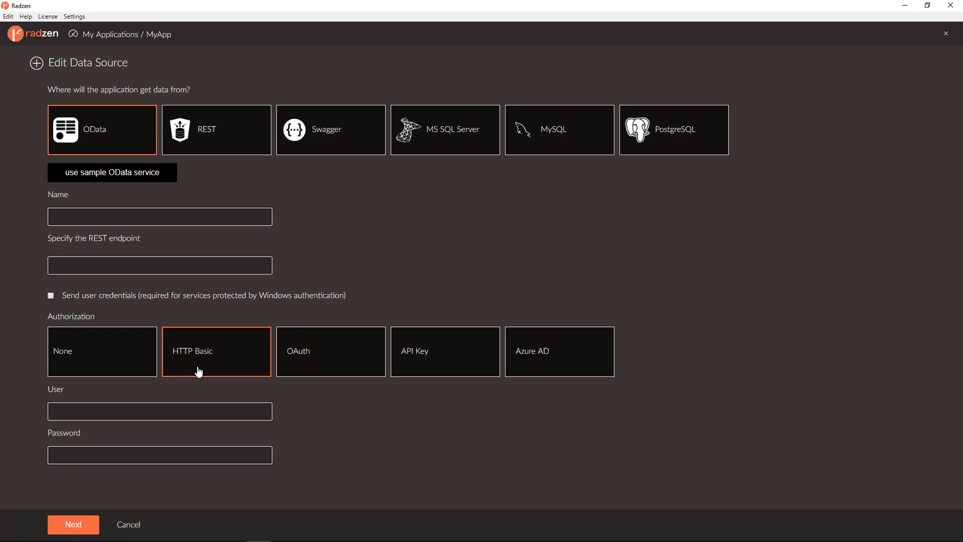
pyautogui.click(330, 351)
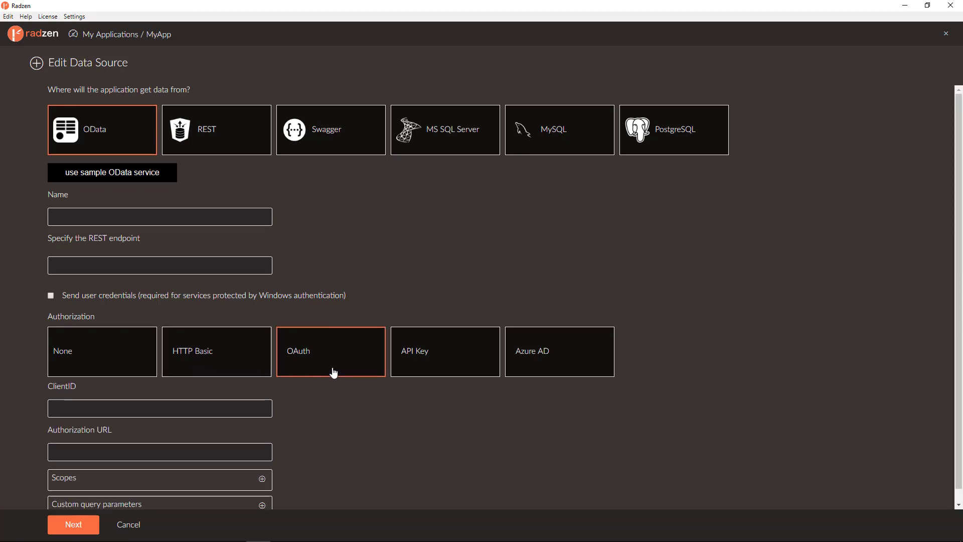
pyautogui.moveTo(439, 374)
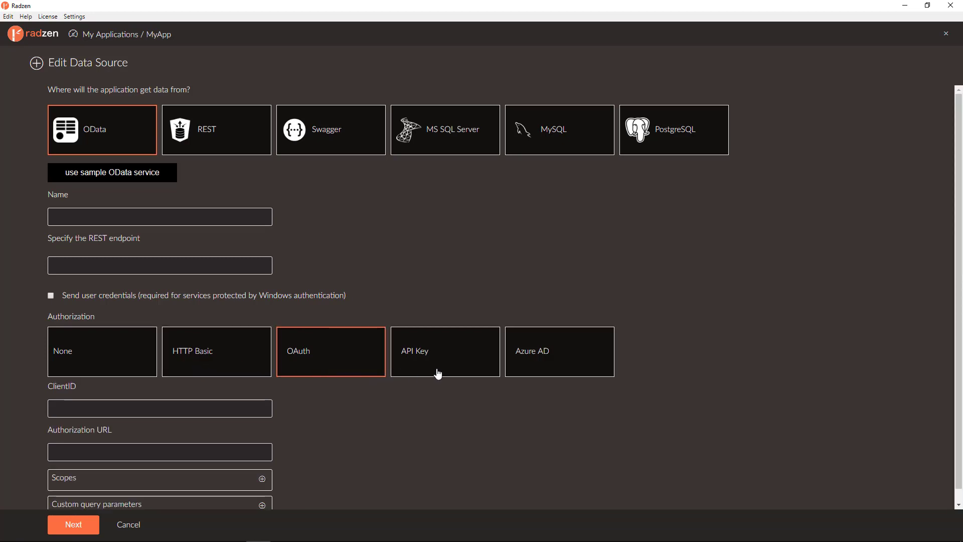
pyautogui.click(445, 351)
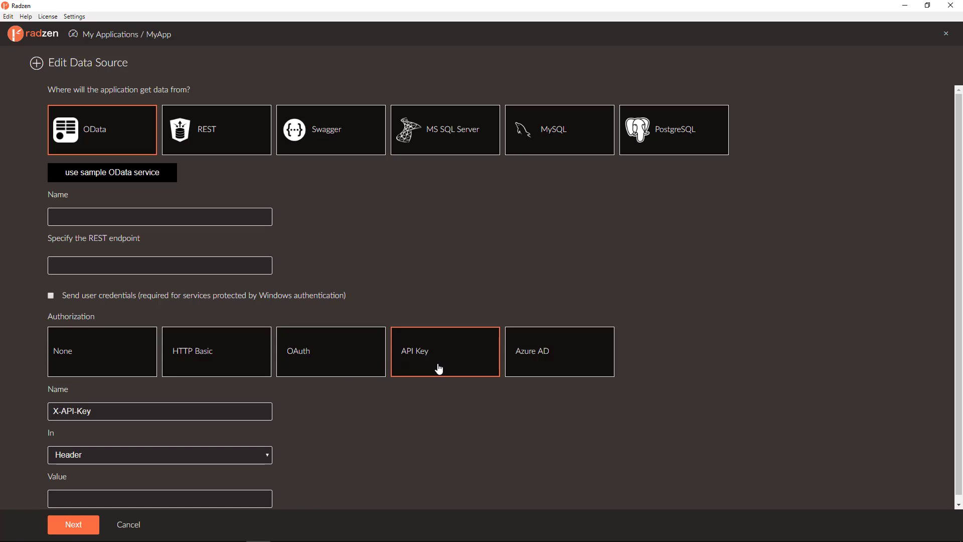
pyautogui.click(558, 352)
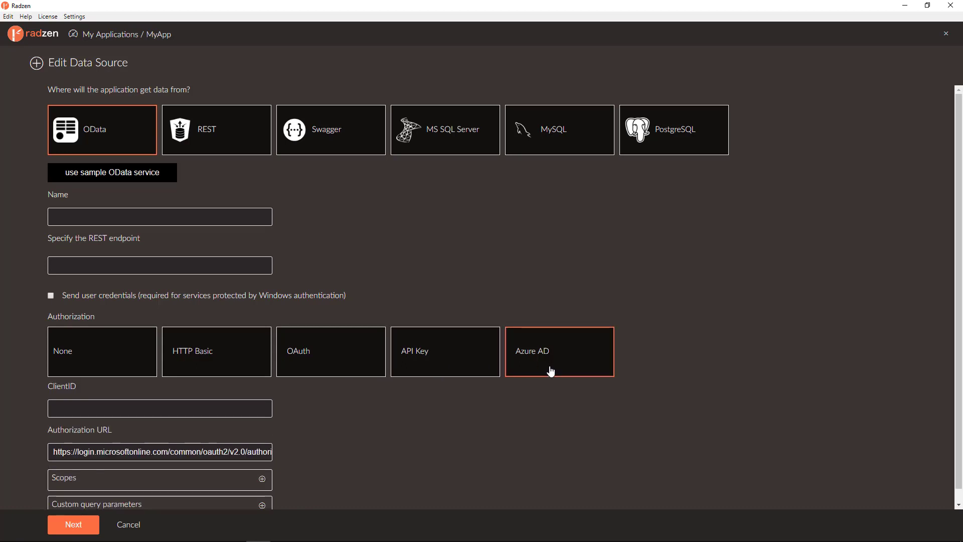
pyautogui.moveTo(699, 403)
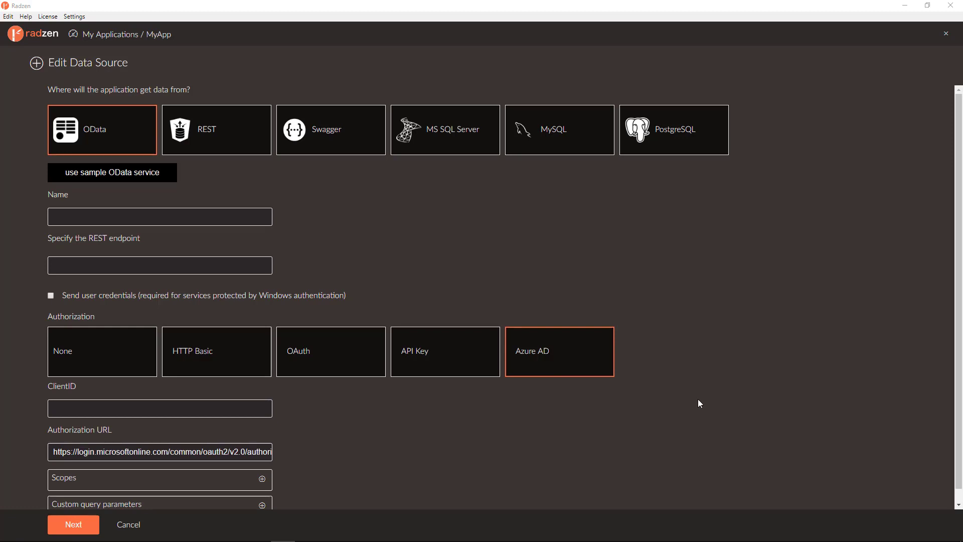
pyautogui.click(445, 129)
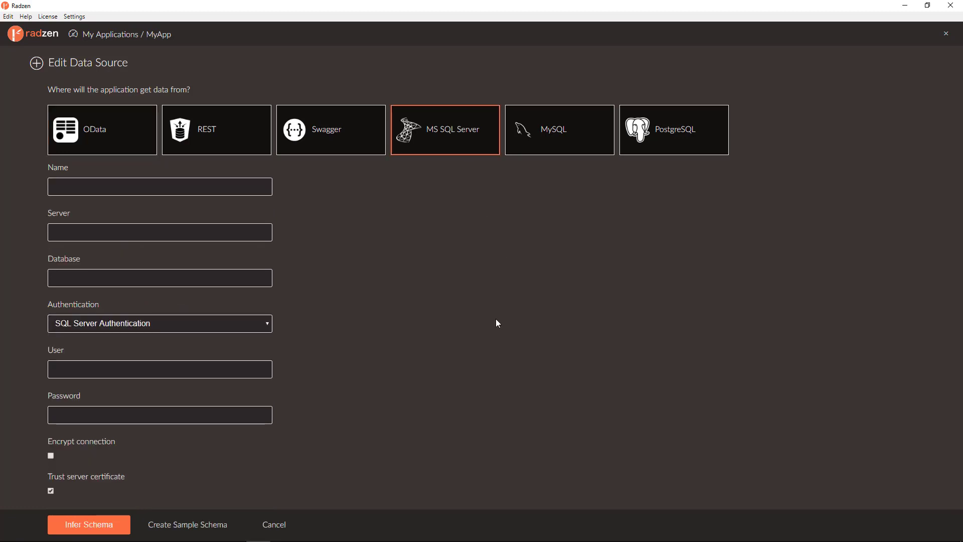
pyautogui.moveTo(231, 327)
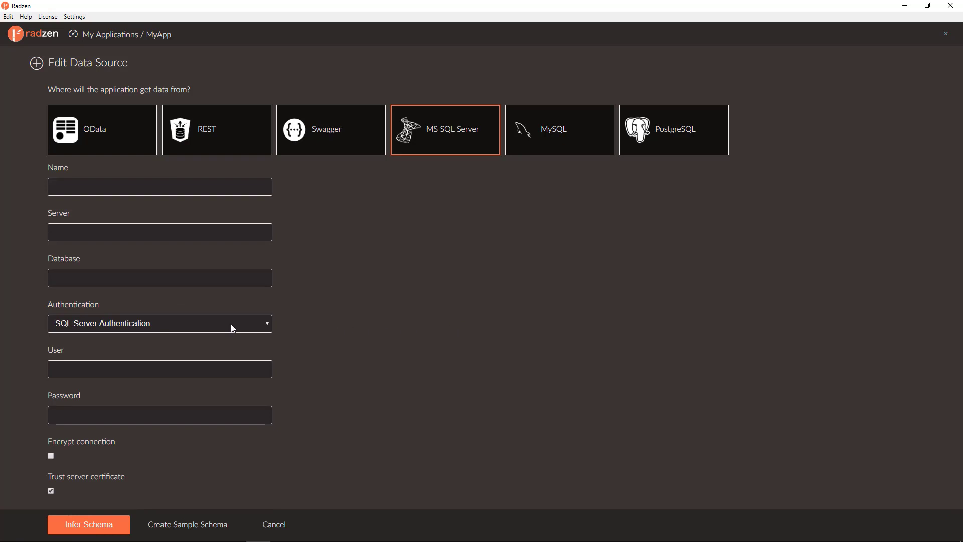
# Set the MS SQL Server connection to Windows Authentication and move to the Name field
pyautogui.click(159, 324)
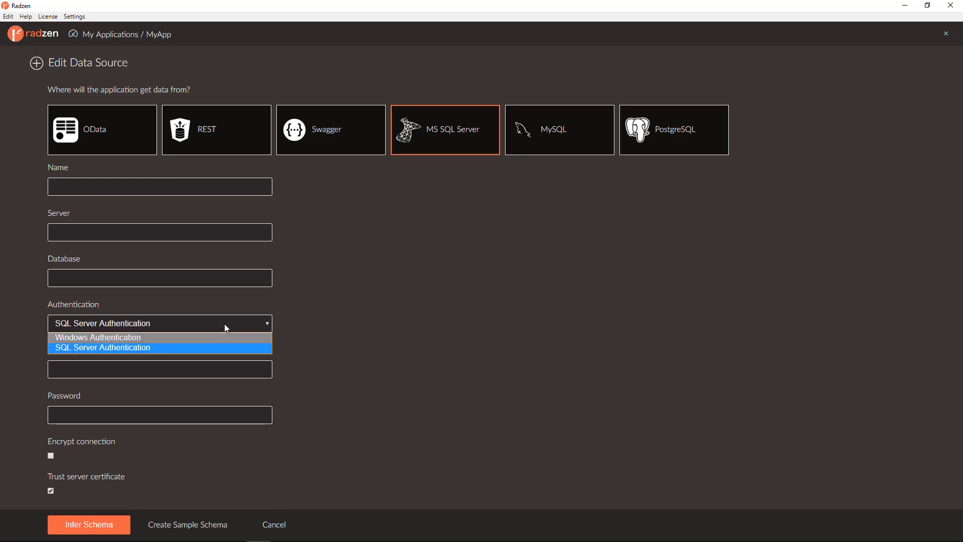
pyautogui.click(97, 337)
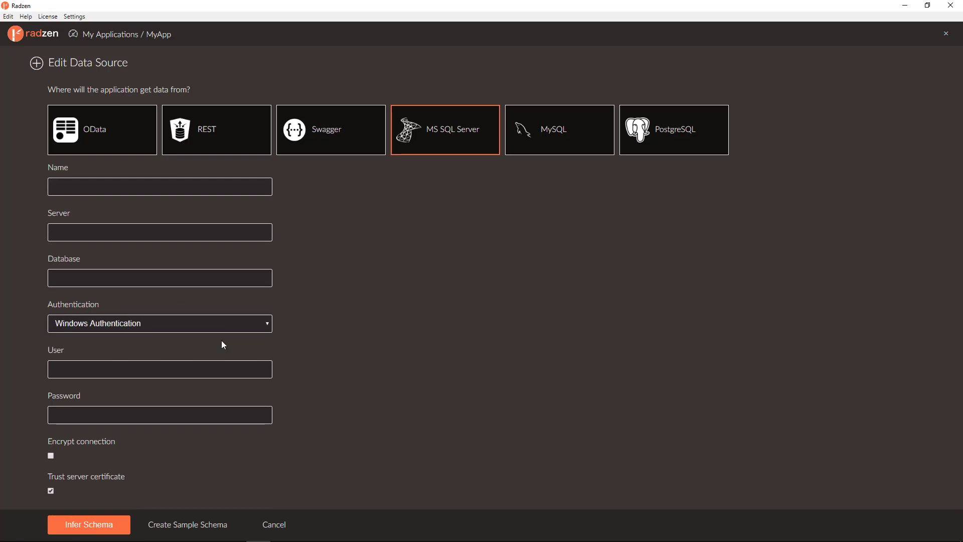
pyautogui.moveTo(182, 318)
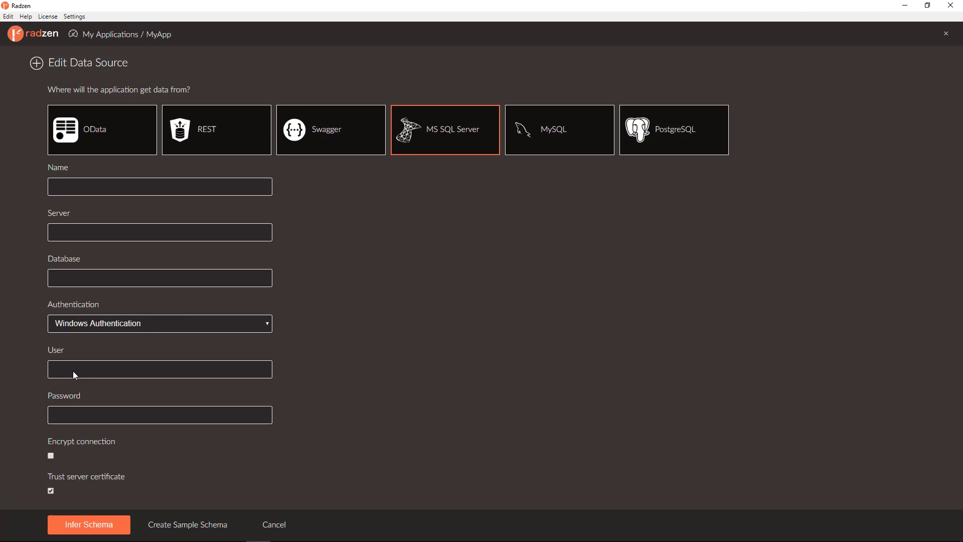
pyautogui.moveTo(689, 384)
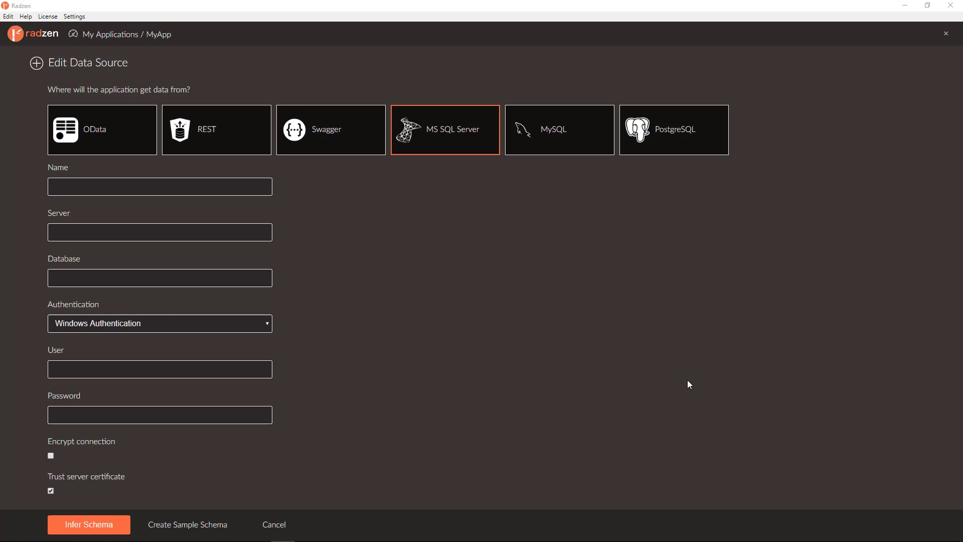
pyautogui.moveTo(284, 294)
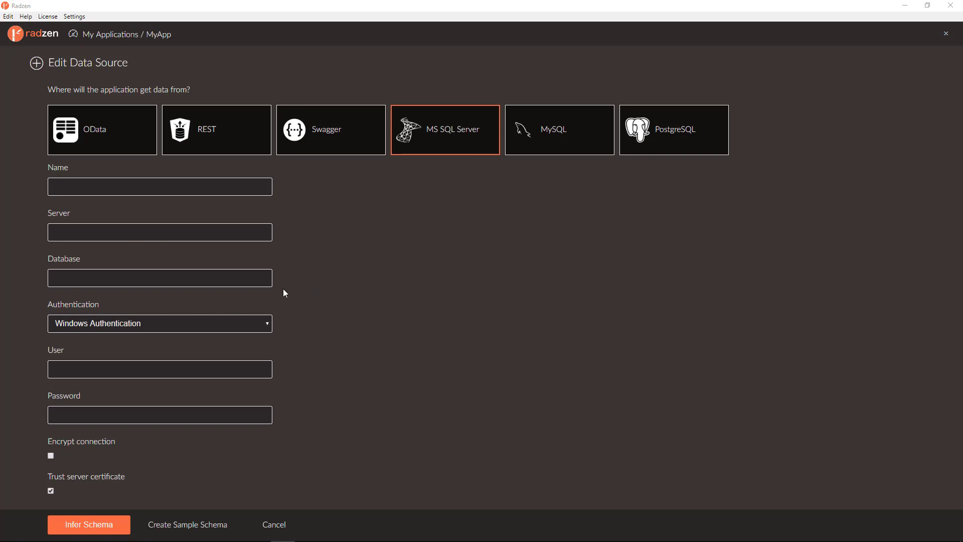
pyautogui.click(159, 187)
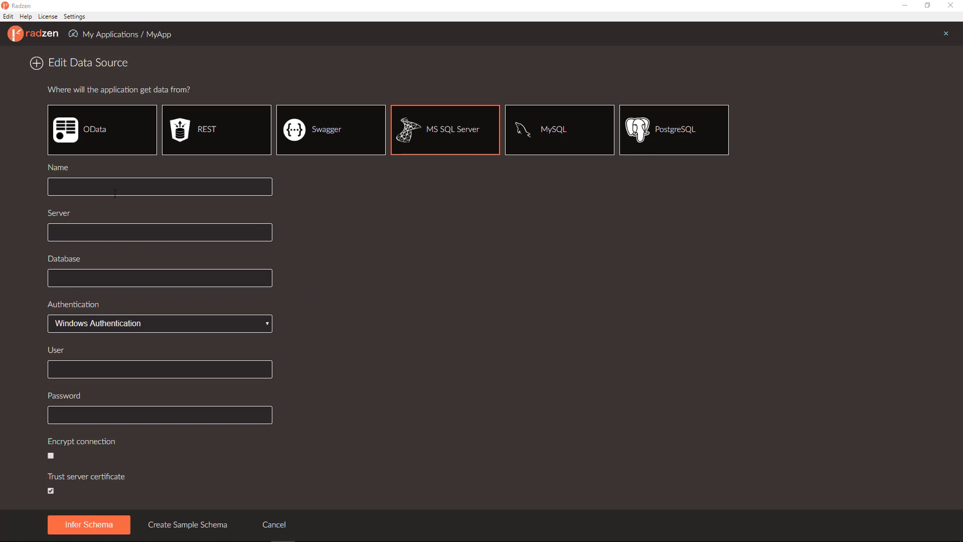
pyautogui.moveTo(61, 156)
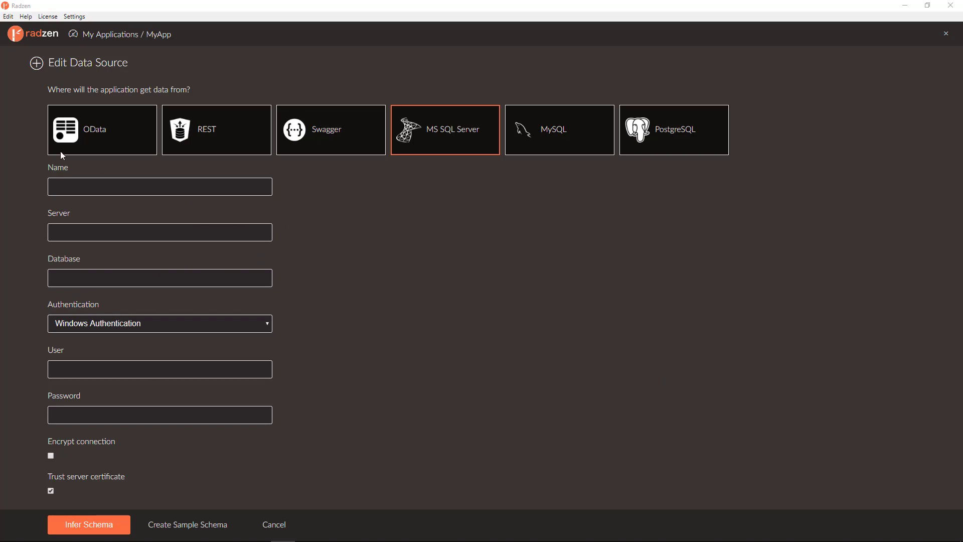
pyautogui.moveTo(254, 201)
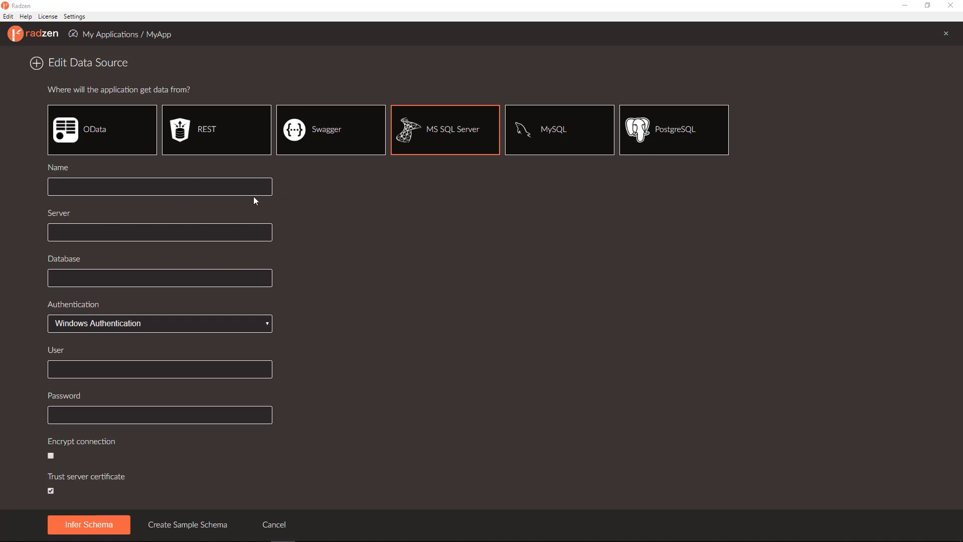
# Name the data source Northwind, database Northwind, on server .\SQLEXPRESS
pyautogui.write('Northwind')
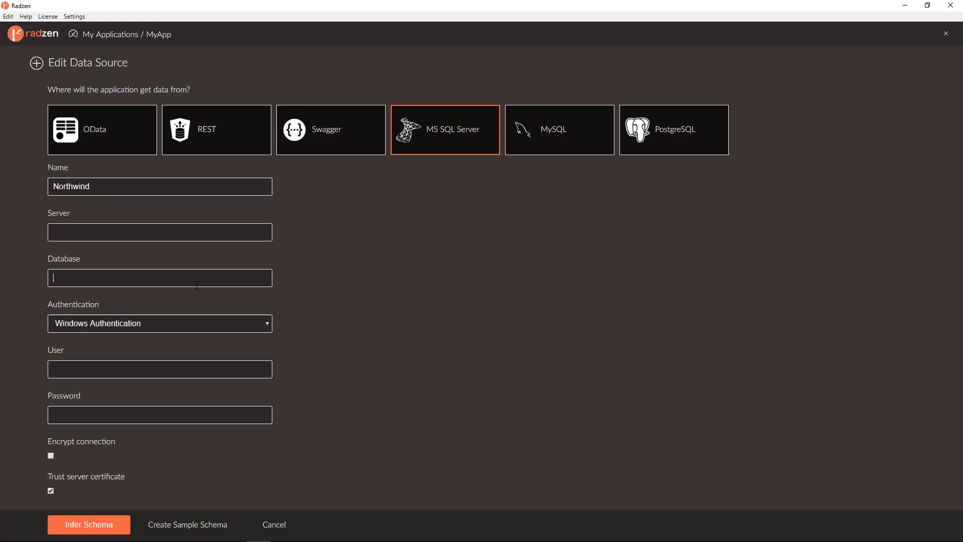
pyautogui.write('Northwind')
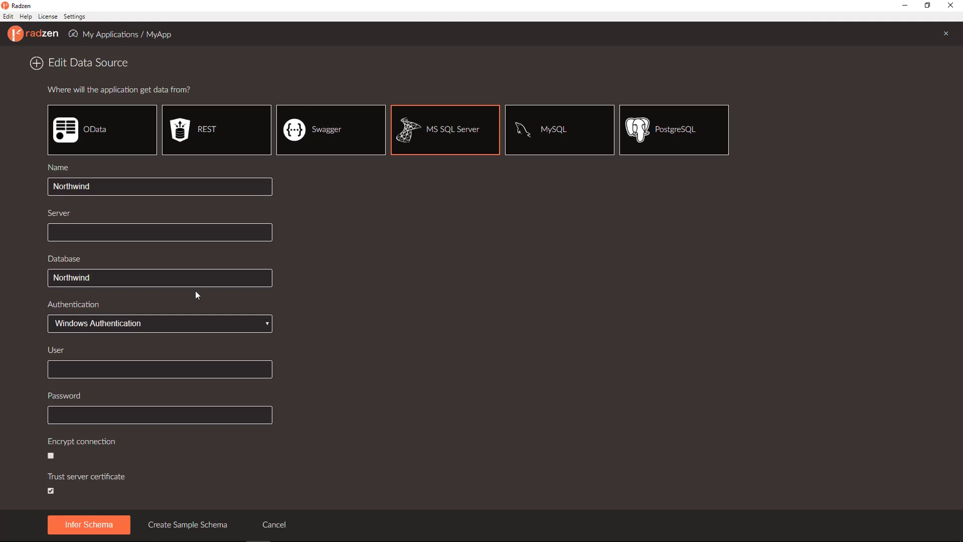
pyautogui.click(160, 232)
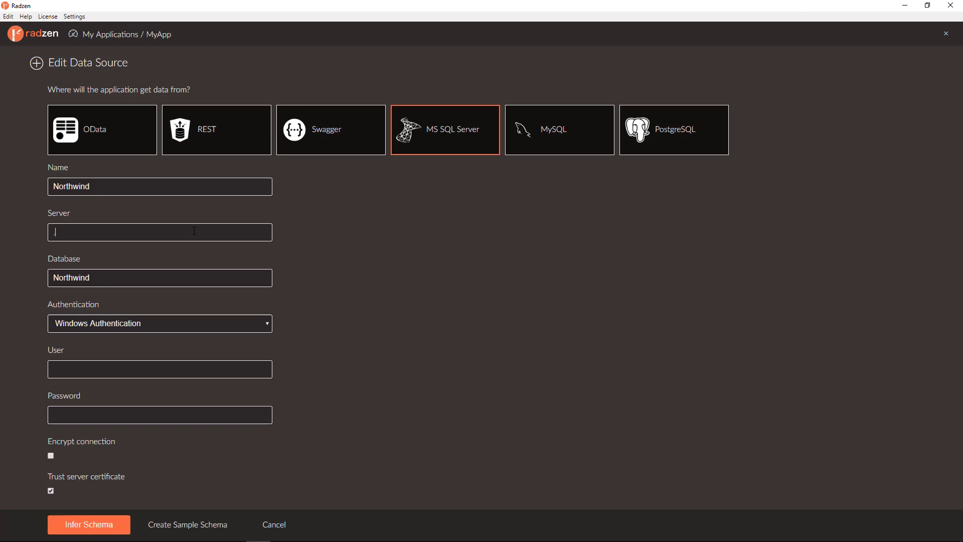
pyautogui.write('.\\SQL')
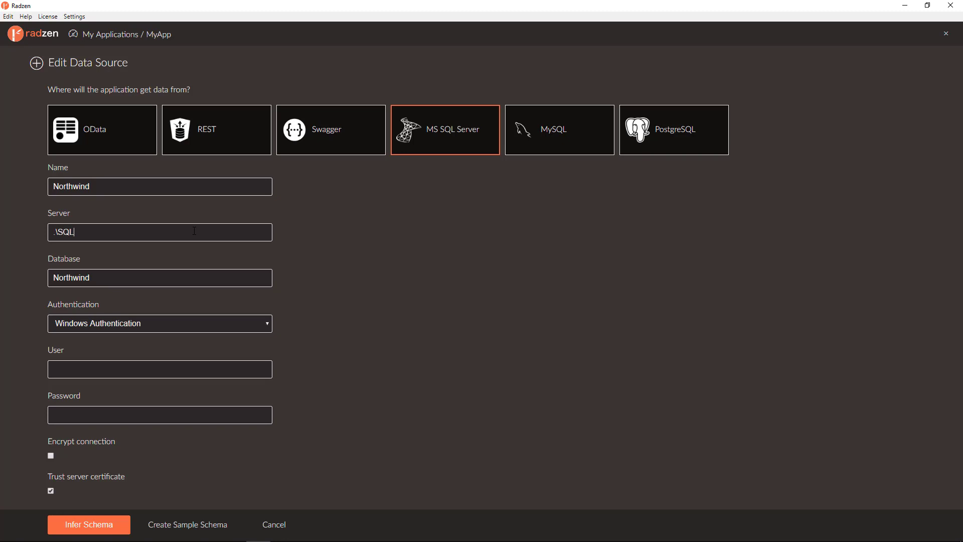
pyautogui.write('EXPRESS')
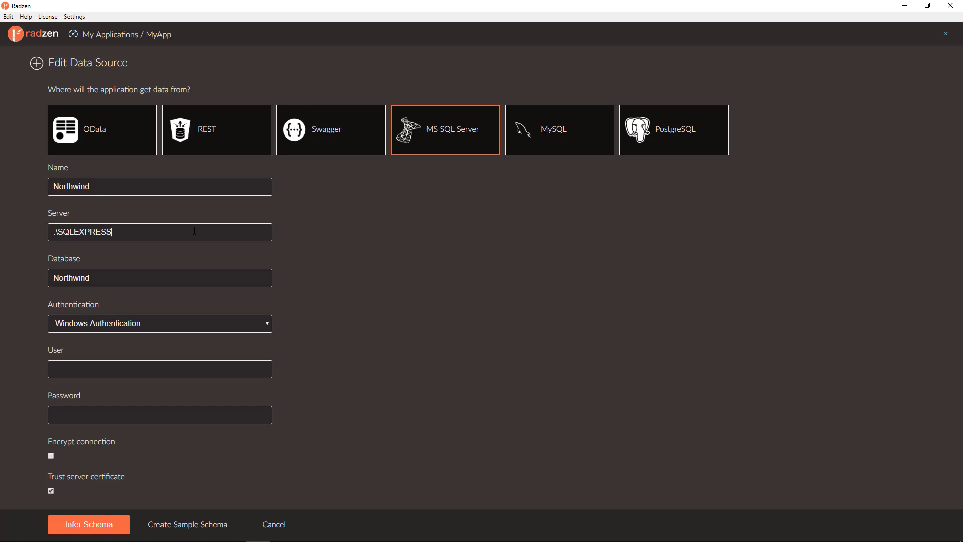
pyautogui.moveTo(115, 529)
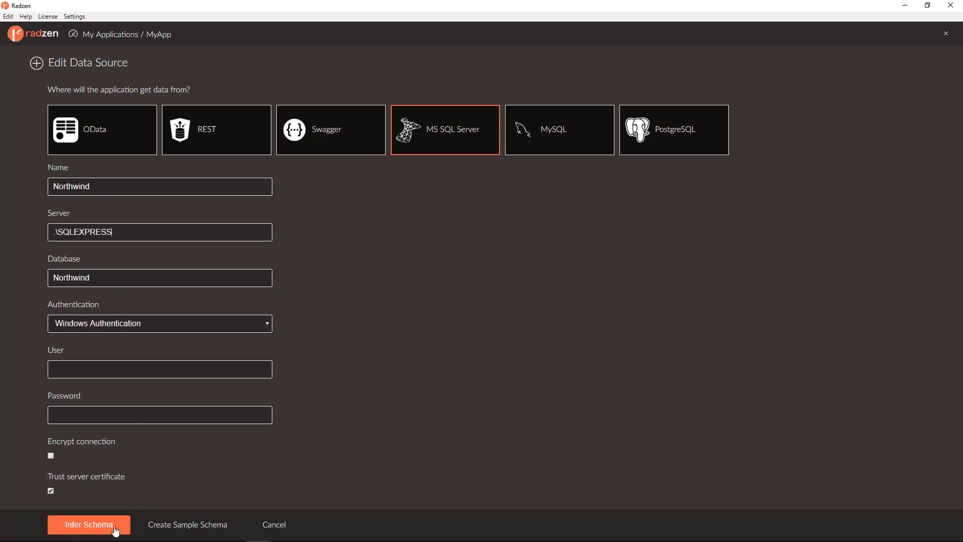
# Infer the Northwind database schema from the connection
pyautogui.click(89, 524)
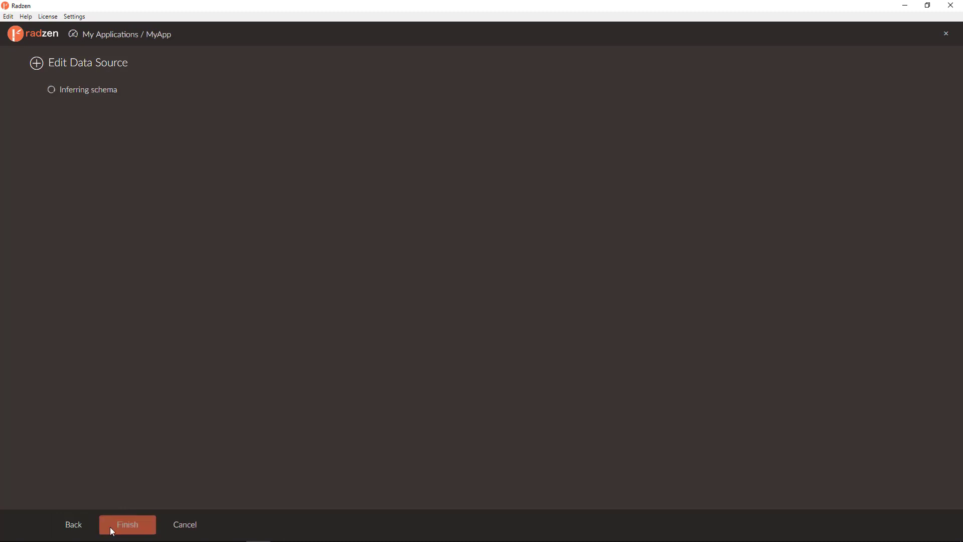
pyautogui.moveTo(111, 532)
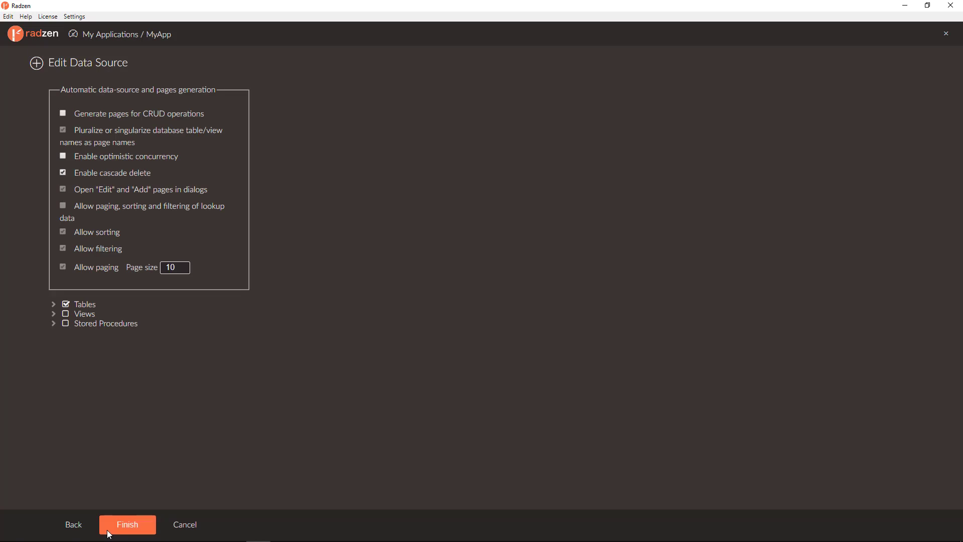
pyautogui.moveTo(684, 409)
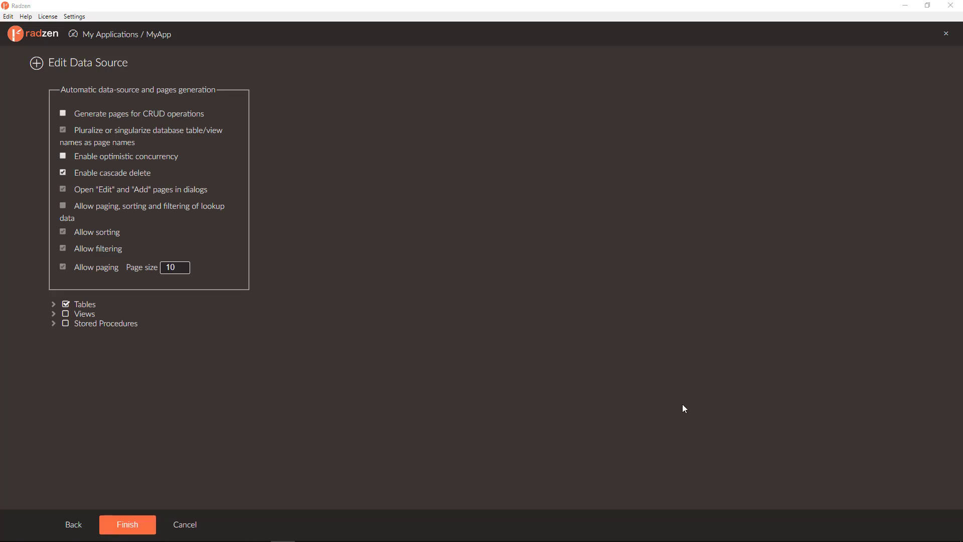
pyautogui.moveTo(336, 392)
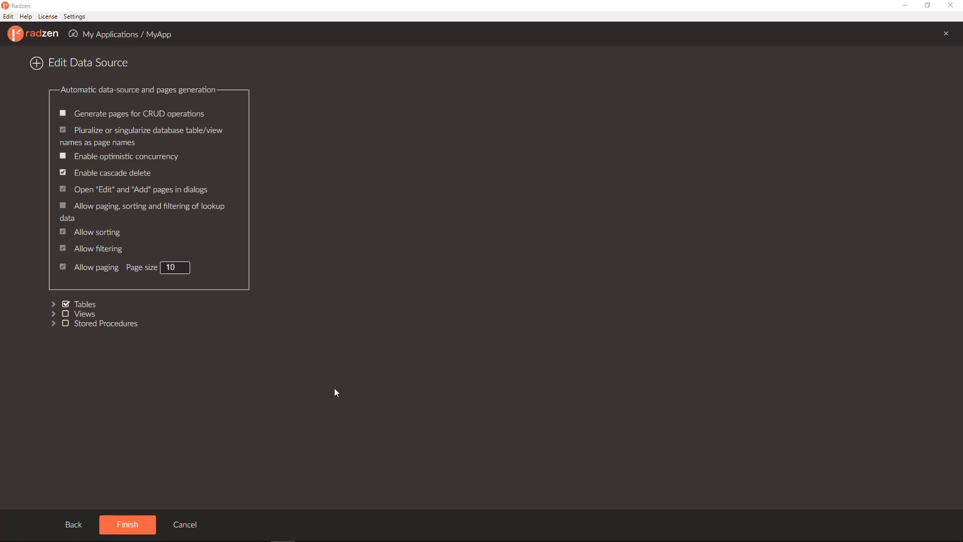
# Browse the Tables, Views and Stored Procedures lists and include views and stored procedures
pyautogui.click(53, 304)
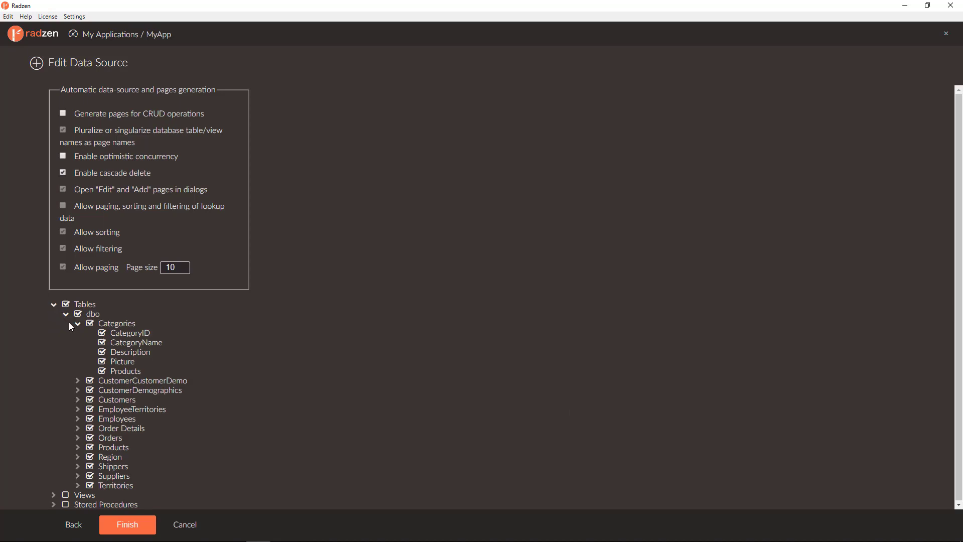
pyautogui.click(55, 324)
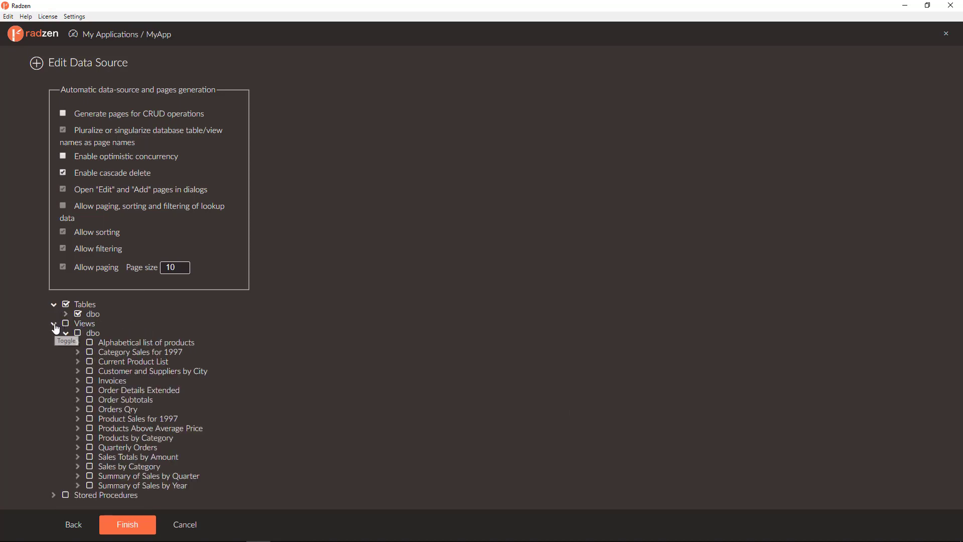
pyautogui.click(54, 323)
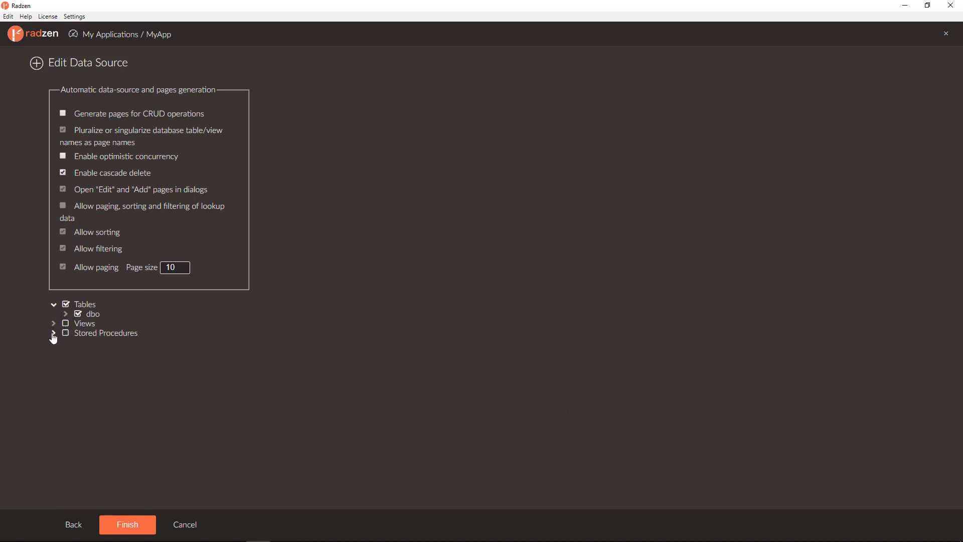
pyautogui.click(53, 333)
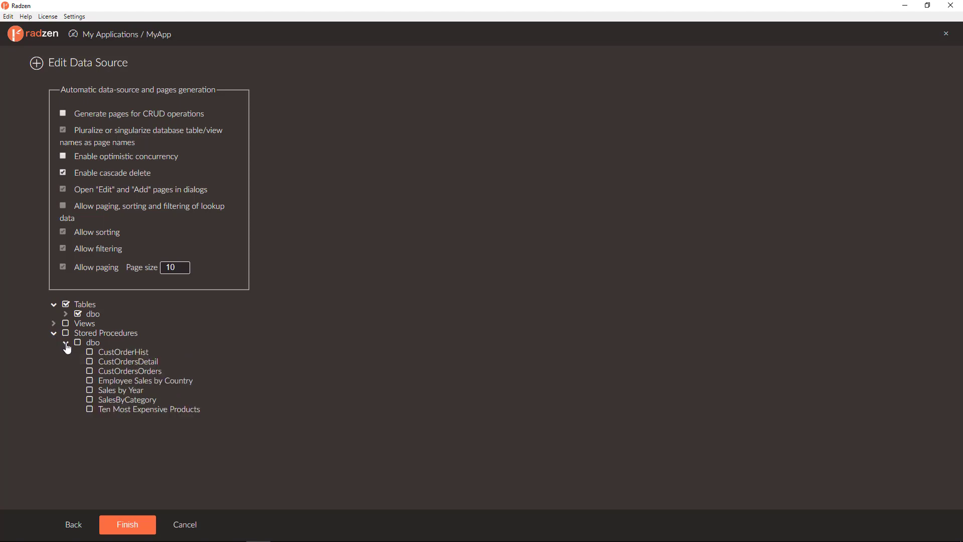
pyautogui.click(53, 332)
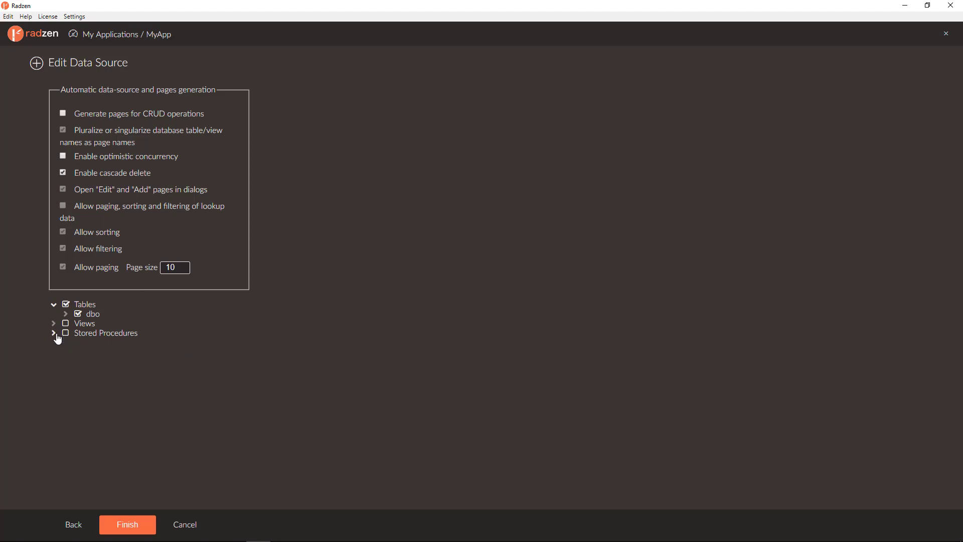
pyautogui.moveTo(54, 324)
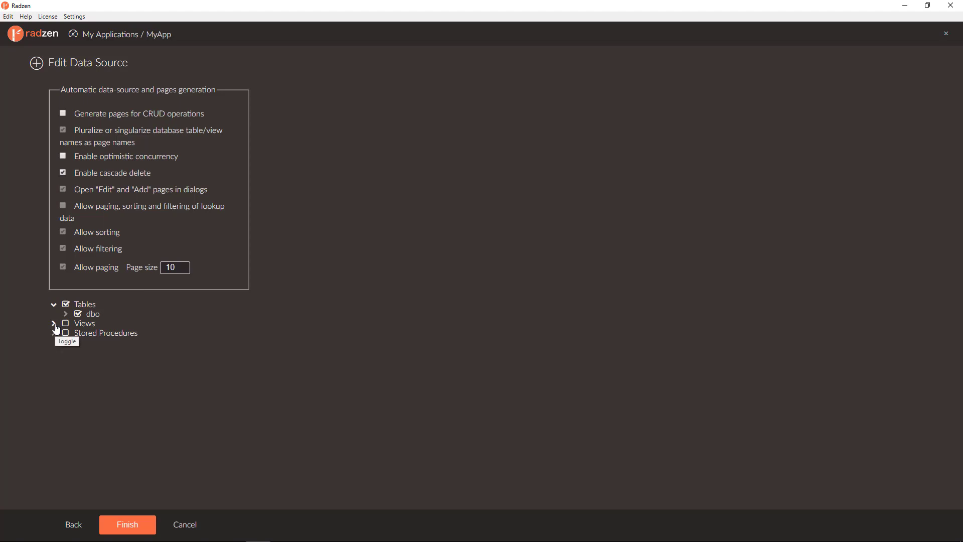
pyautogui.click(65, 332)
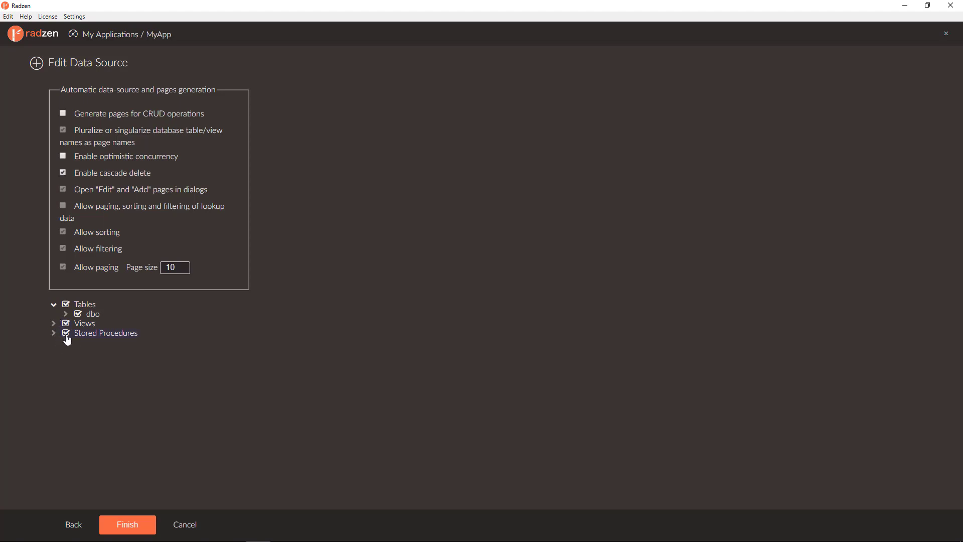
pyautogui.moveTo(245, 239)
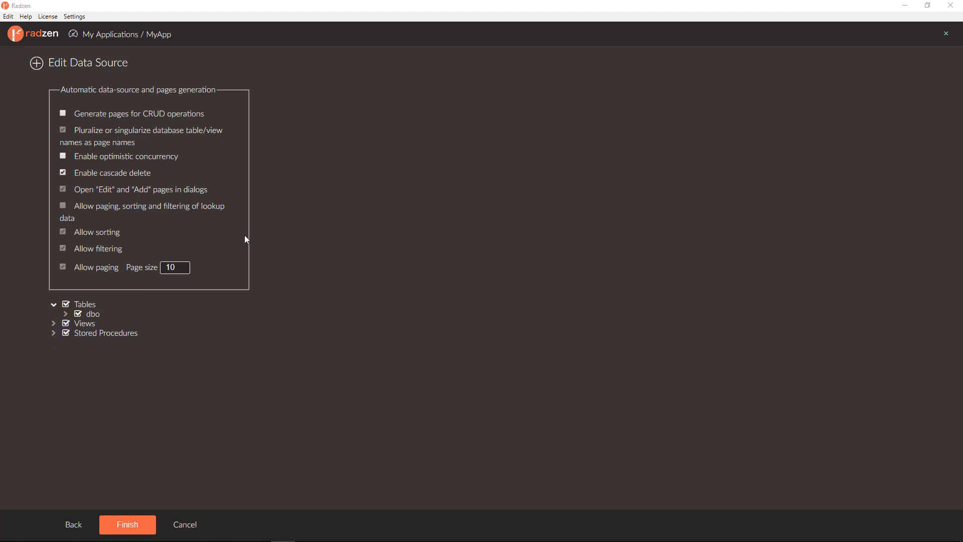
pyautogui.moveTo(176, 121)
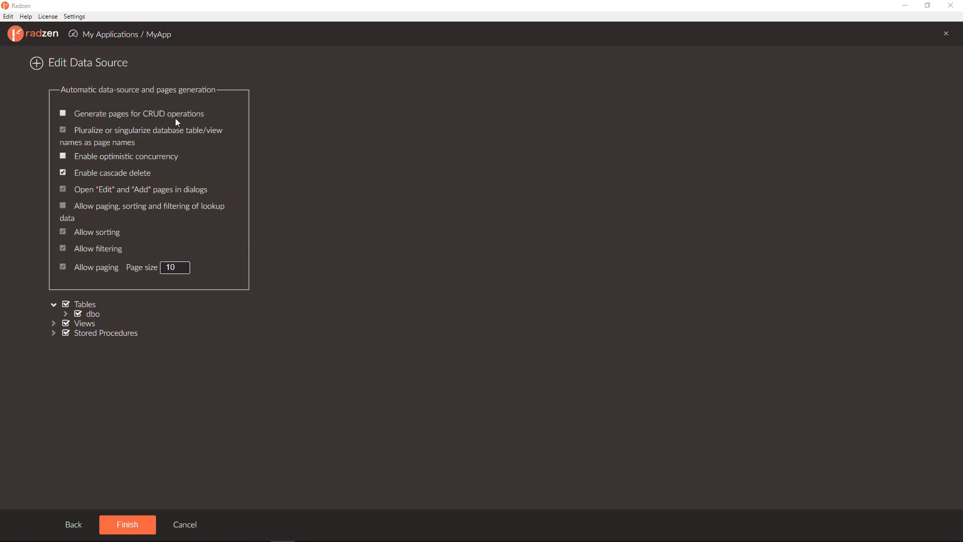
pyautogui.click(63, 114)
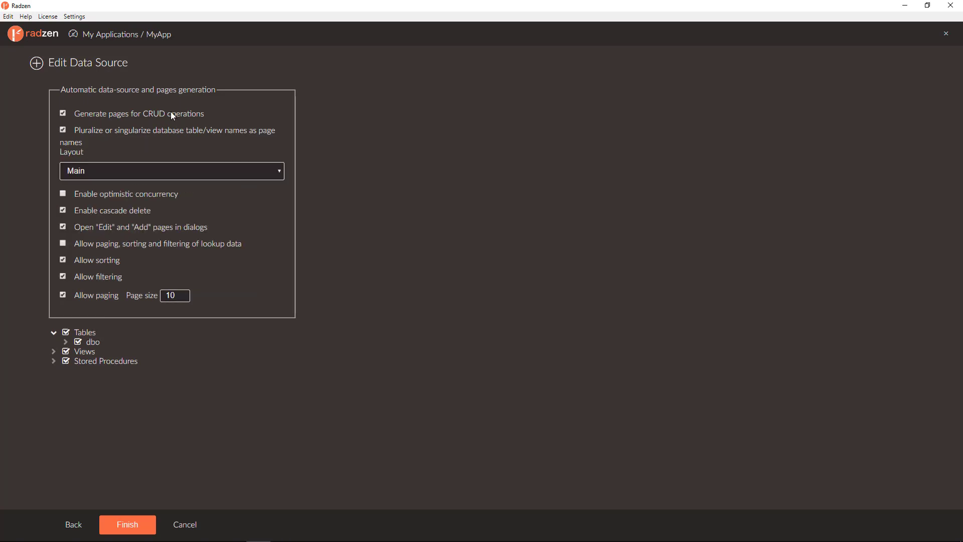
pyautogui.moveTo(174, 121)
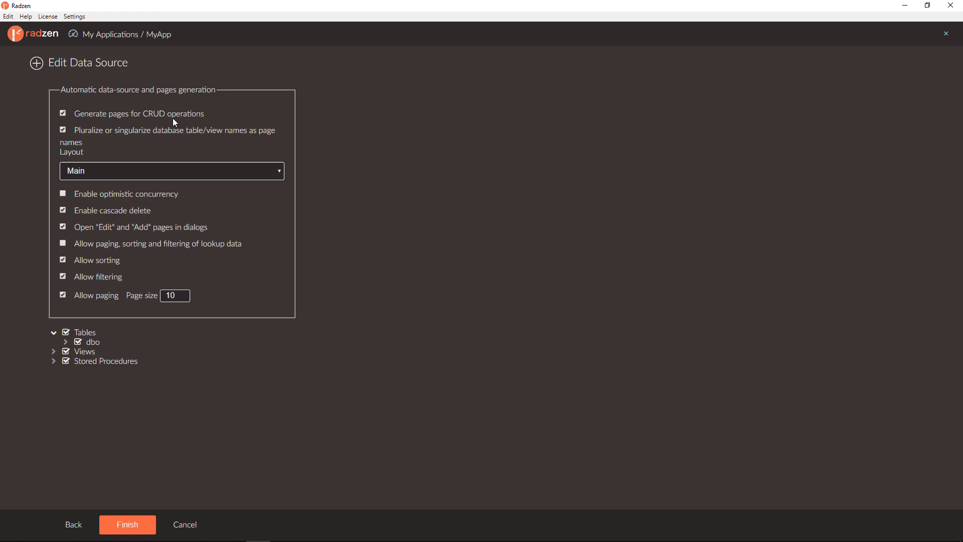
pyautogui.moveTo(446, 228)
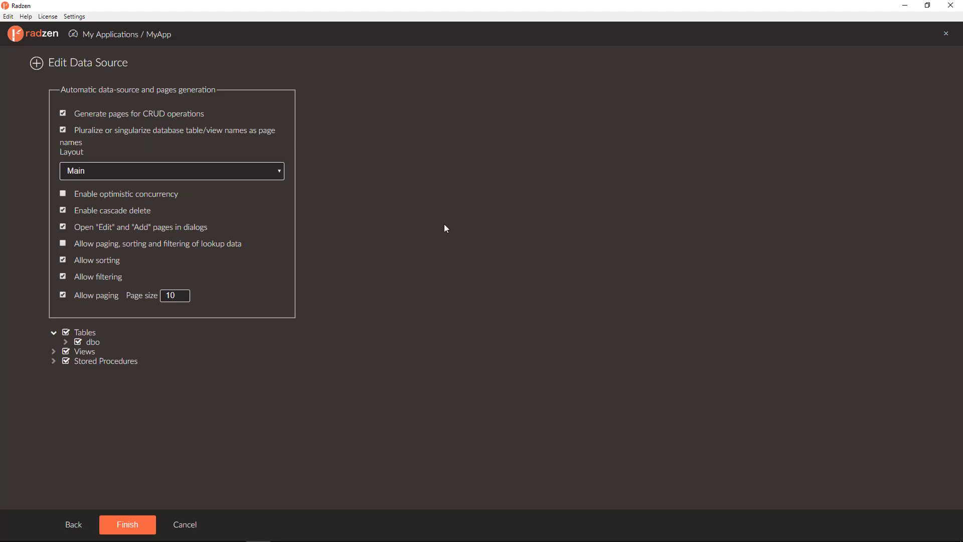
pyautogui.moveTo(344, 273)
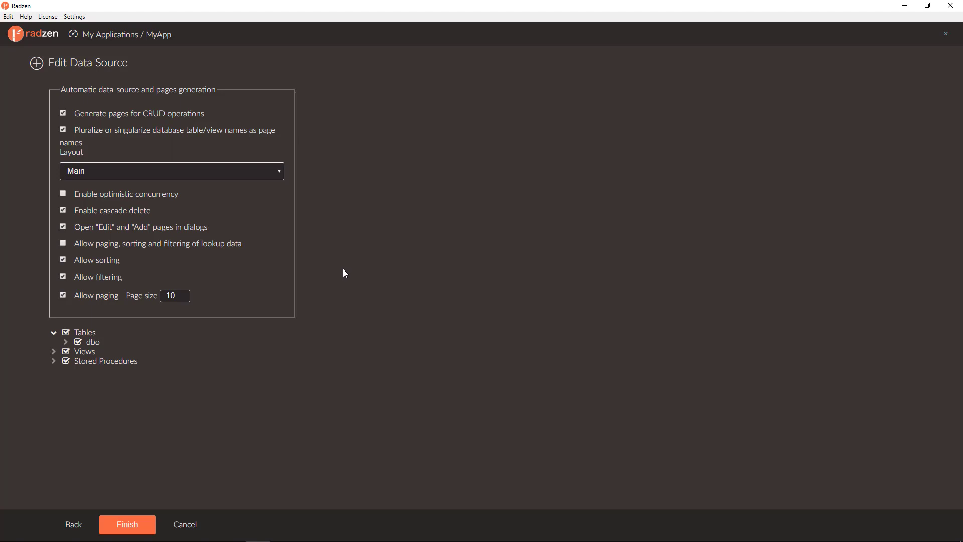
pyautogui.moveTo(108, 267)
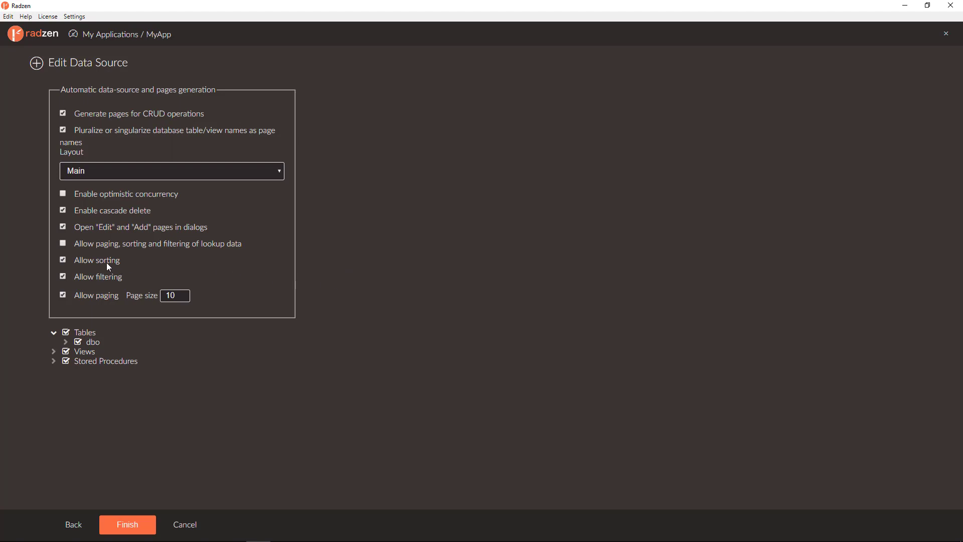
pyautogui.moveTo(105, 284)
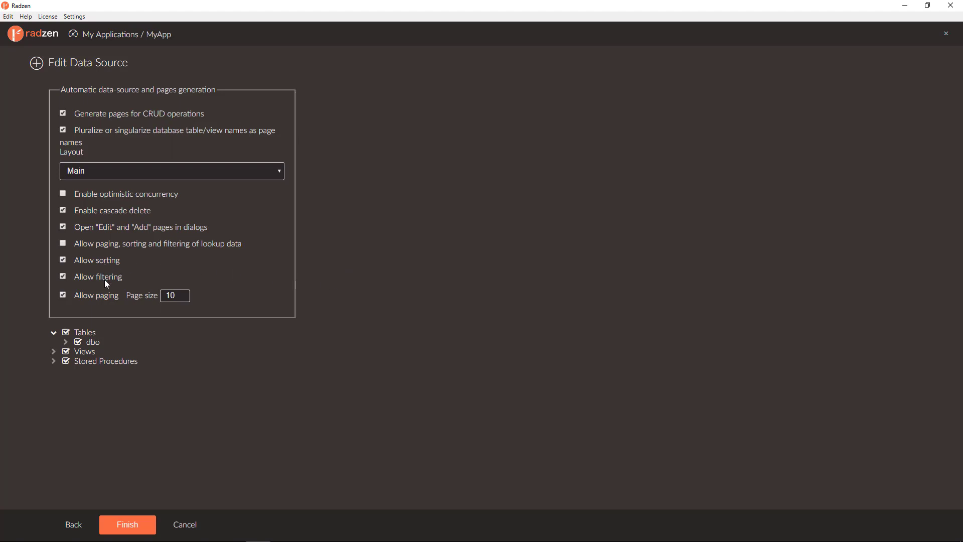
pyautogui.moveTo(105, 302)
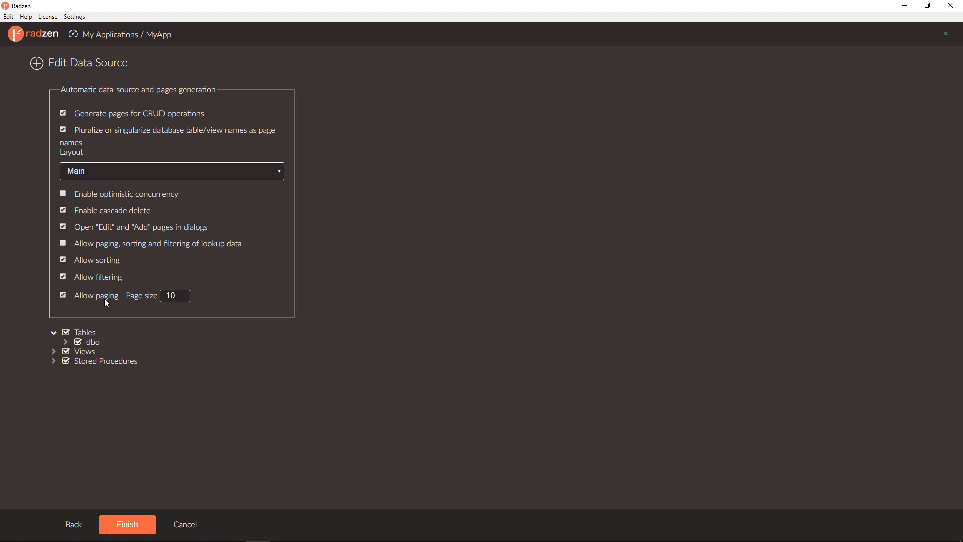
pyautogui.moveTo(122, 236)
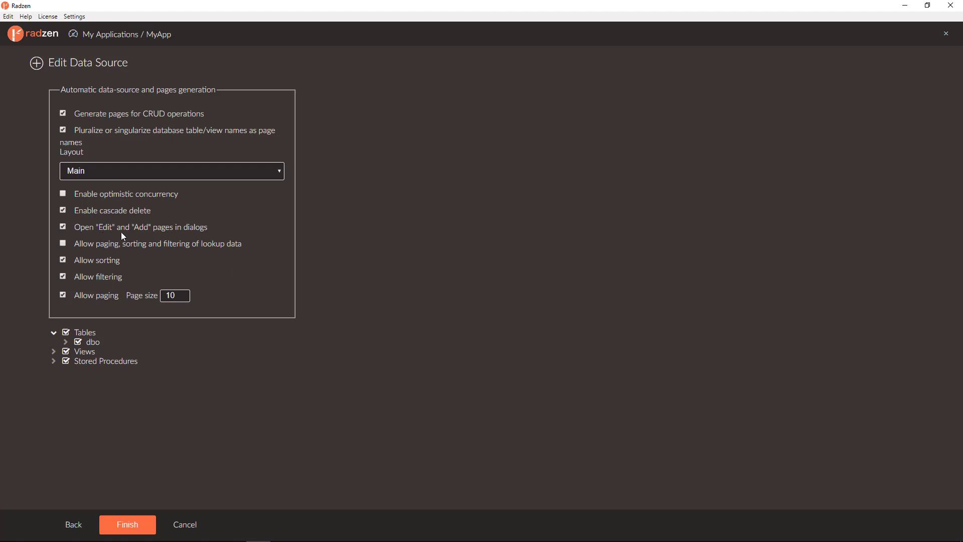
pyautogui.moveTo(194, 232)
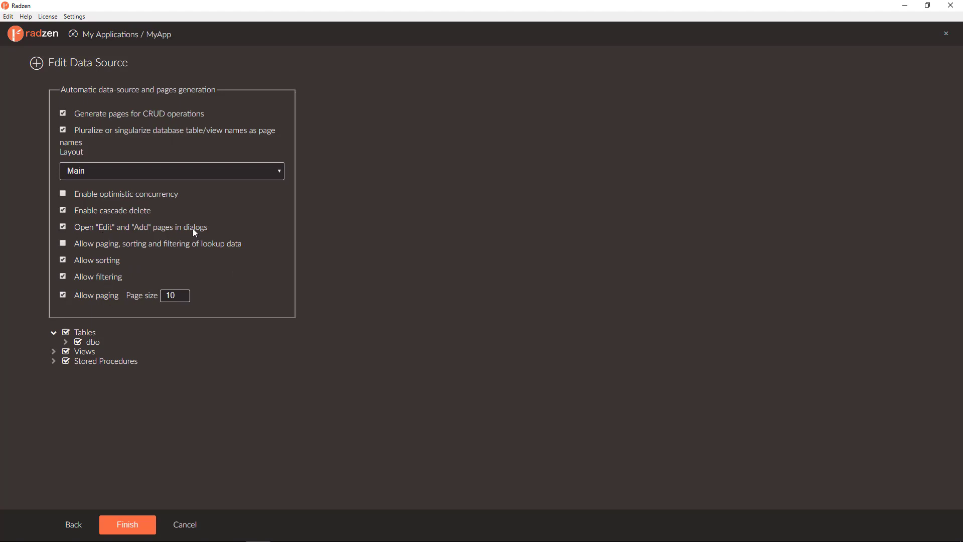
pyautogui.moveTo(127, 218)
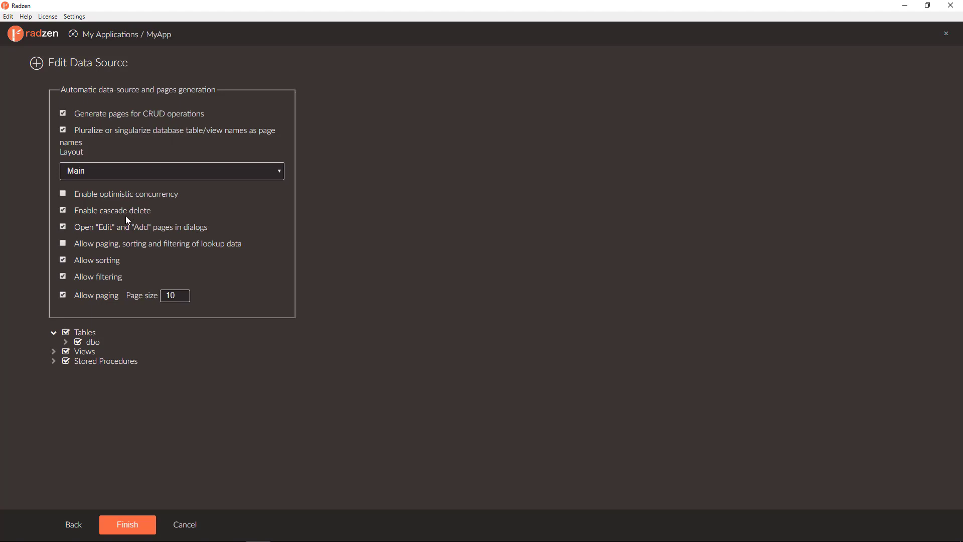
pyautogui.moveTo(141, 214)
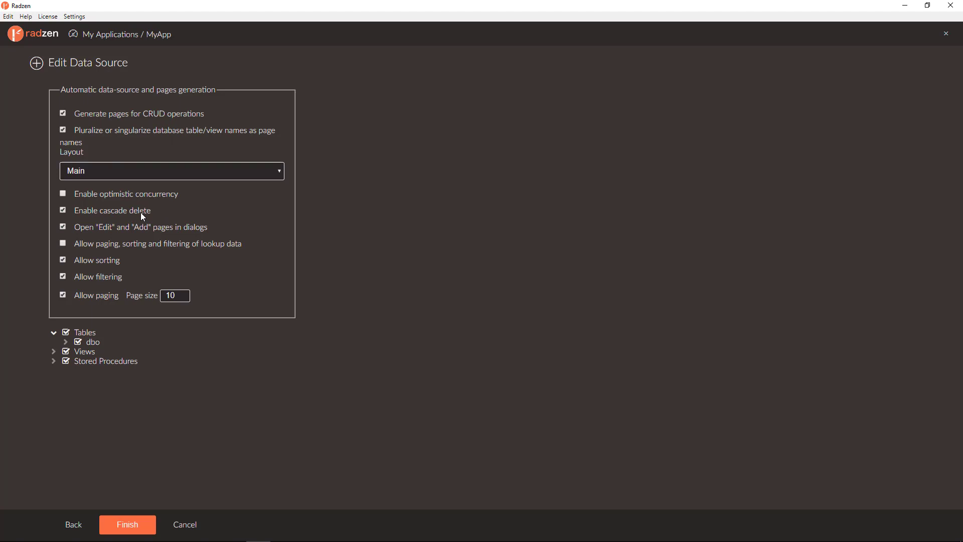
pyautogui.moveTo(143, 199)
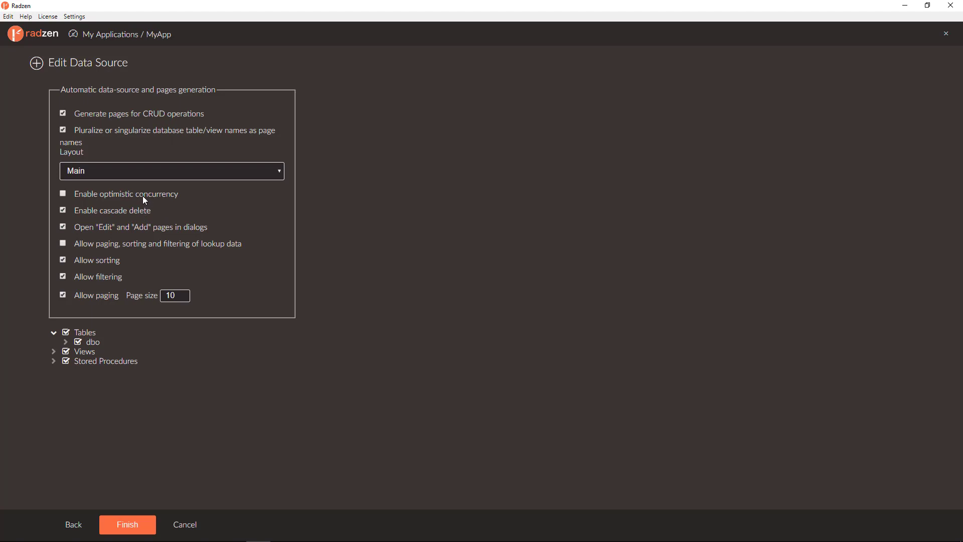
pyautogui.moveTo(671, 373)
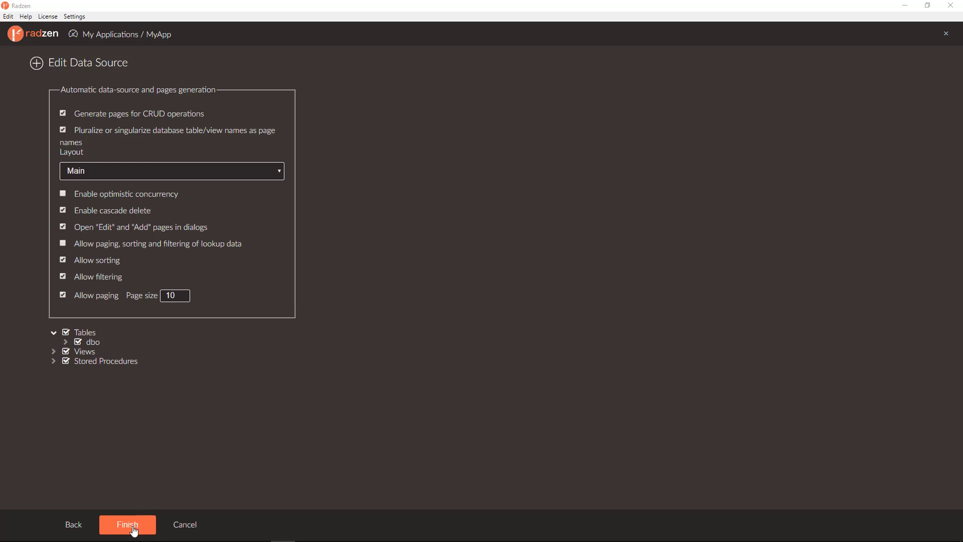
# Finish the Northwind data source to generate its CRUD pages and return to the designer
pyautogui.click(127, 524)
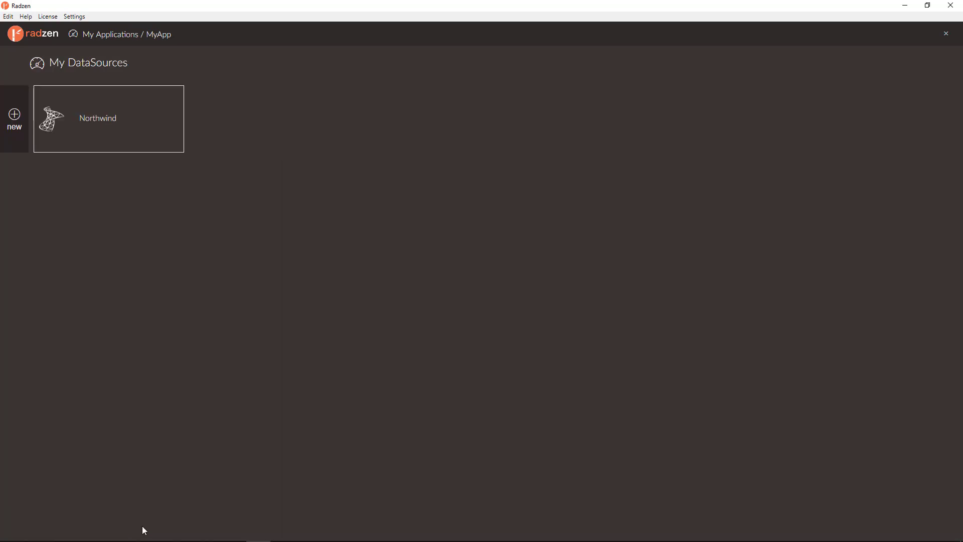
pyautogui.moveTo(66, 115)
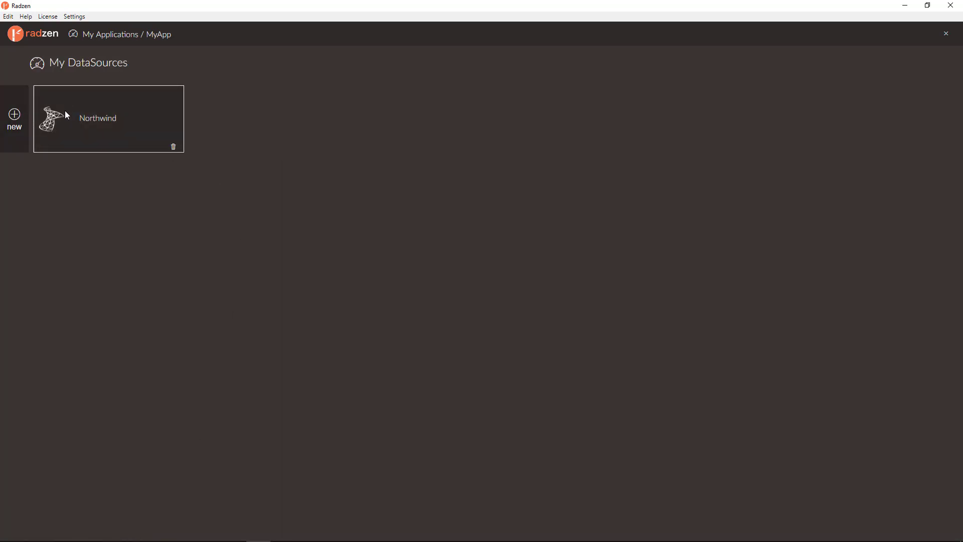
pyautogui.moveTo(141, 156)
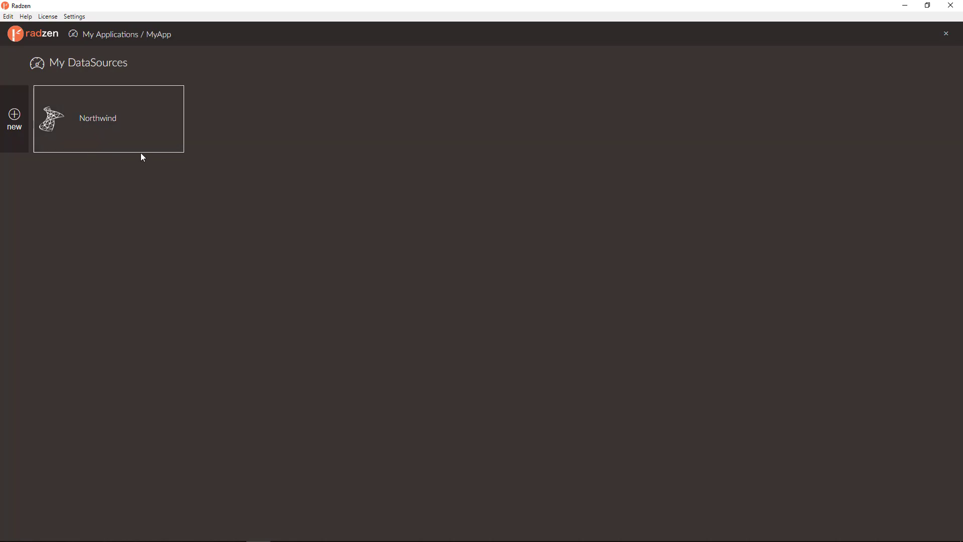
pyautogui.moveTo(148, 137)
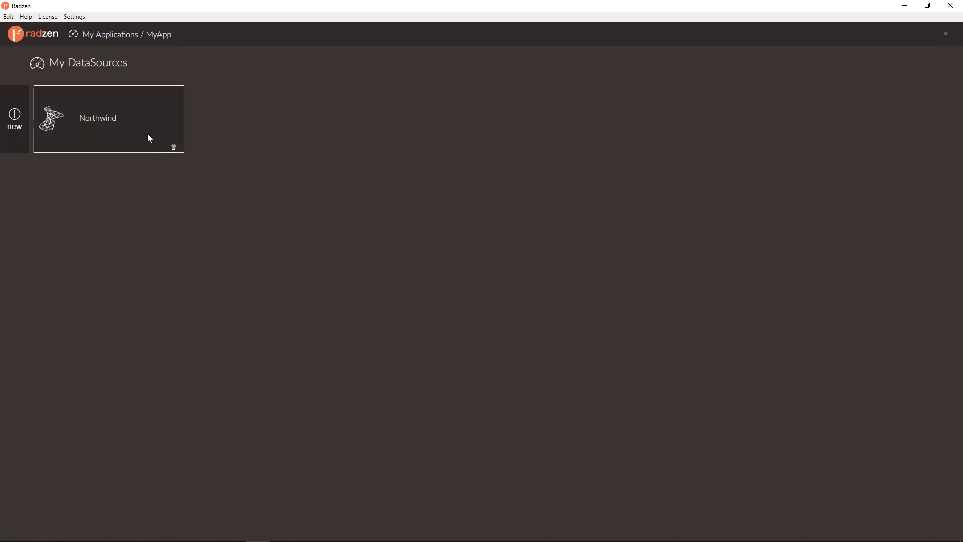
pyautogui.moveTo(926, 92)
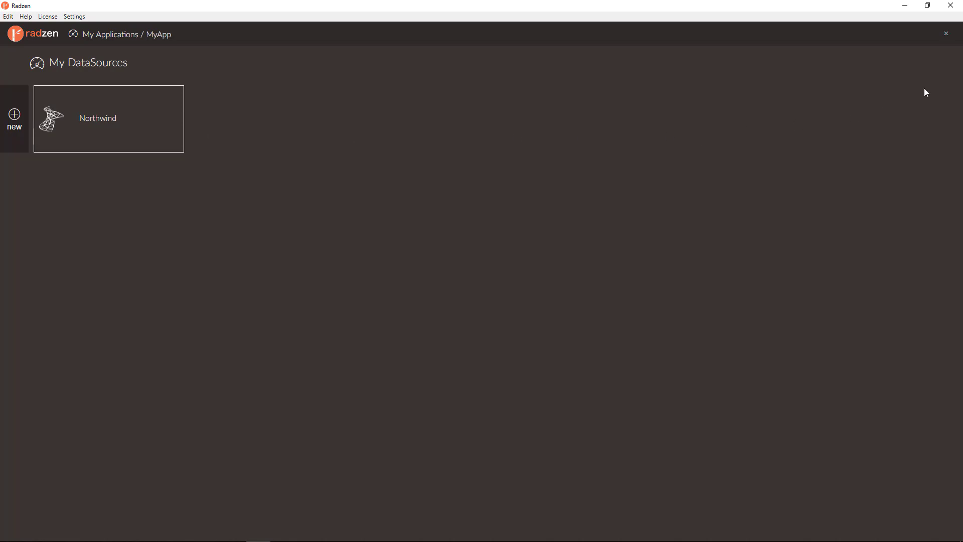
pyautogui.click(108, 118)
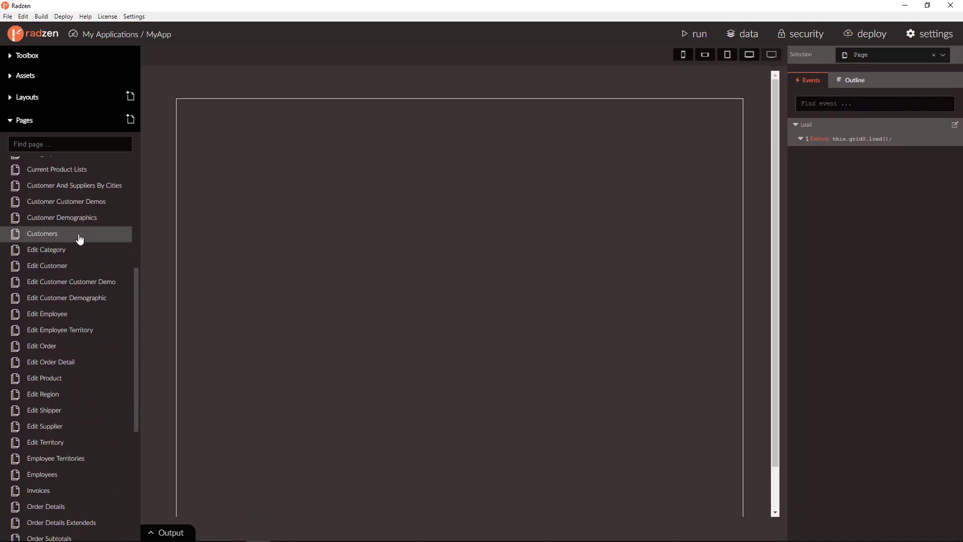
# View the Customers page, then the Sales By Categories page, each showing a sample data grid
pyautogui.click(42, 234)
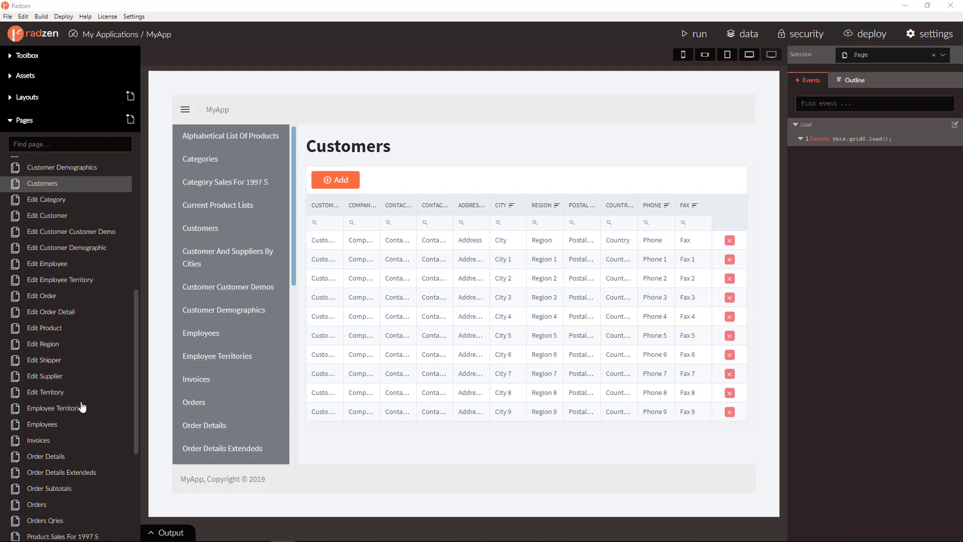
pyautogui.scroll(-3)
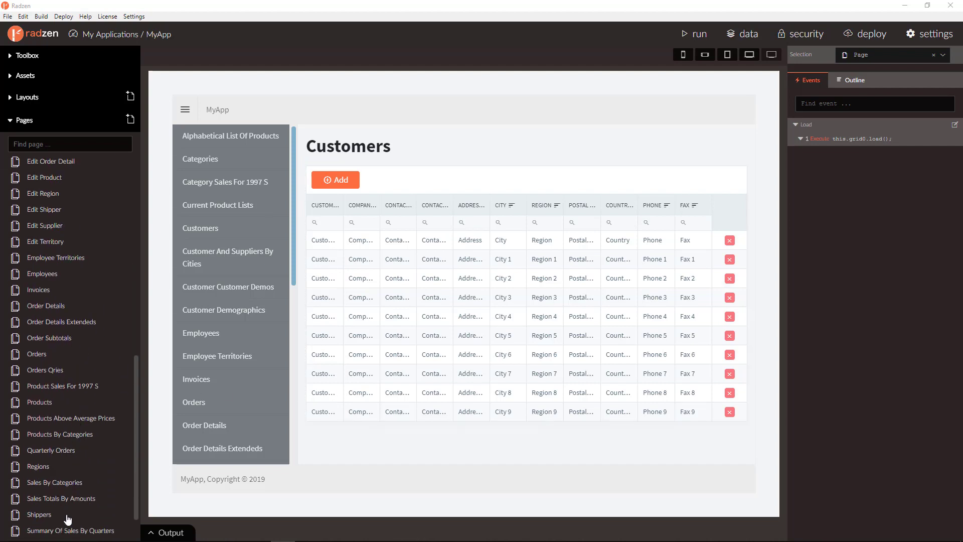
pyautogui.click(54, 483)
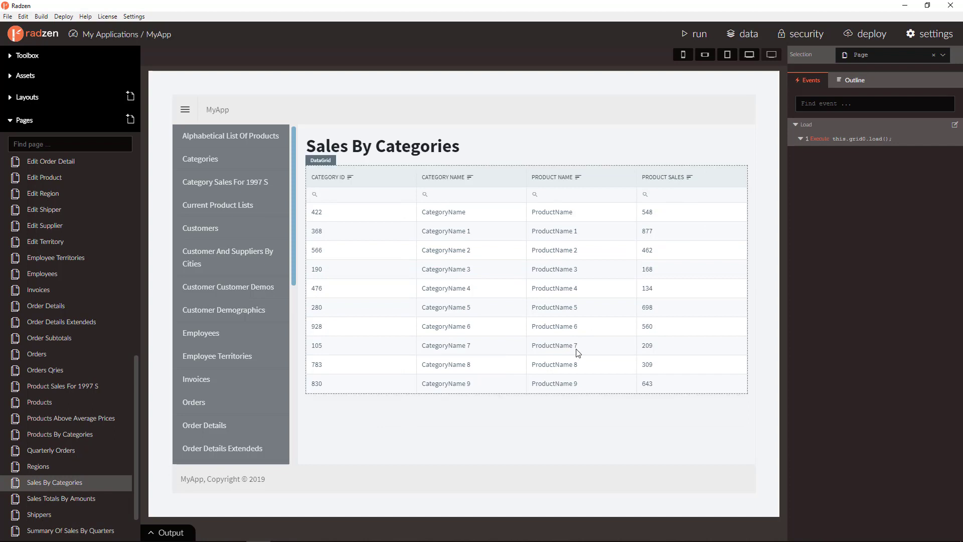
pyautogui.click(822, 404)
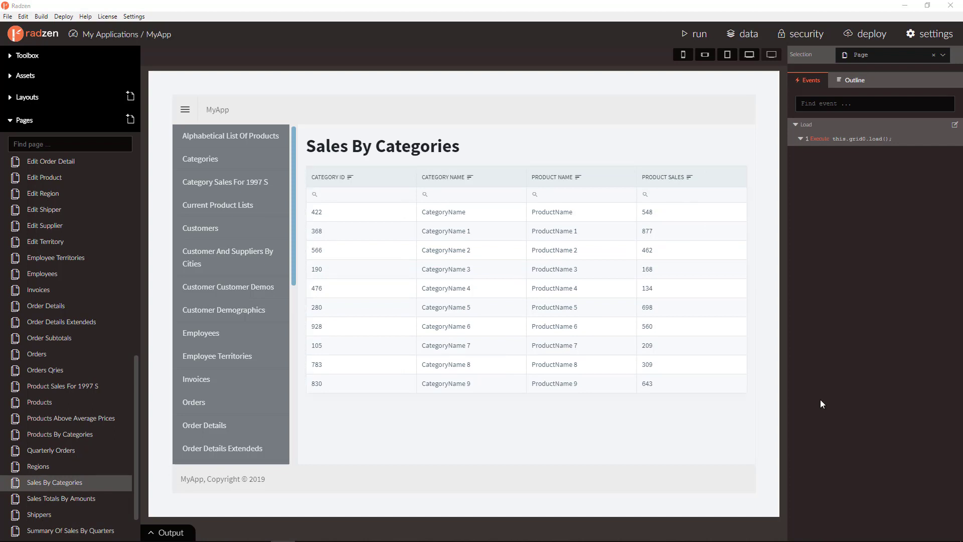
pyautogui.moveTo(791, 395)
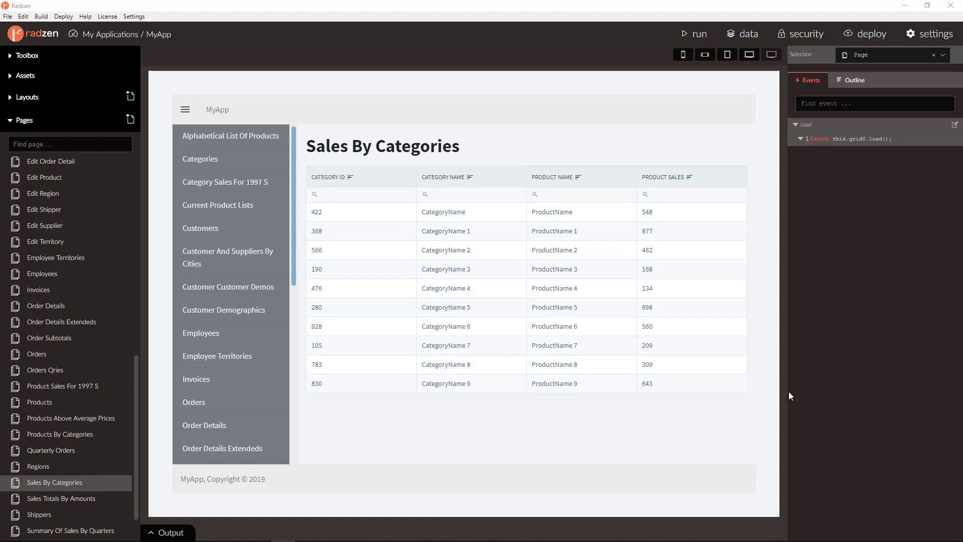
pyautogui.moveTo(776, 389)
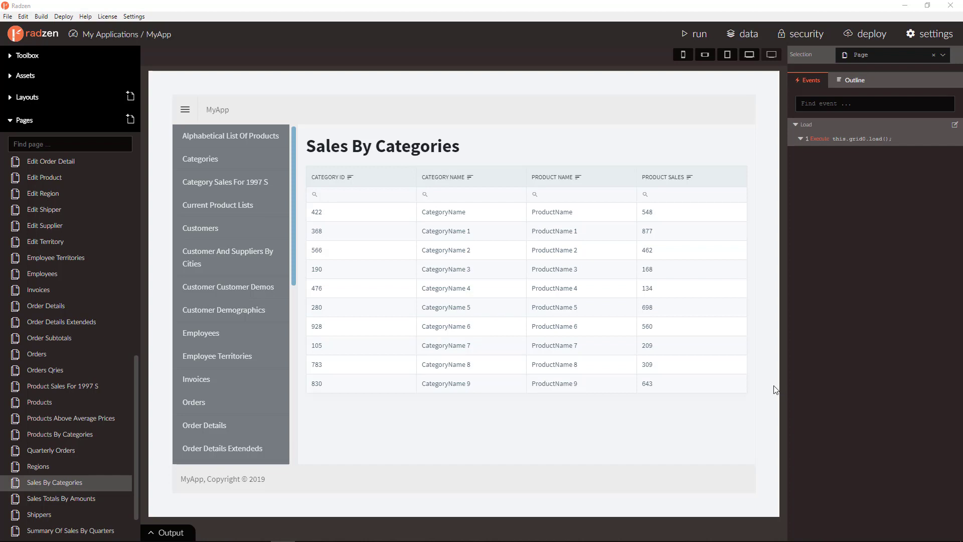
pyautogui.moveTo(699, 34)
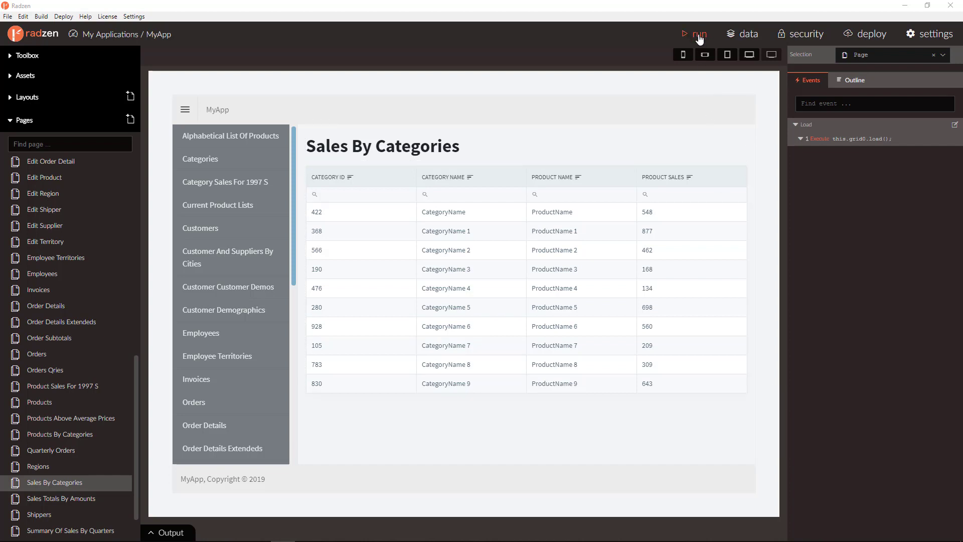
# Run MyApp in the browser and sort then filter products by Category ID 5
pyautogui.click(698, 34)
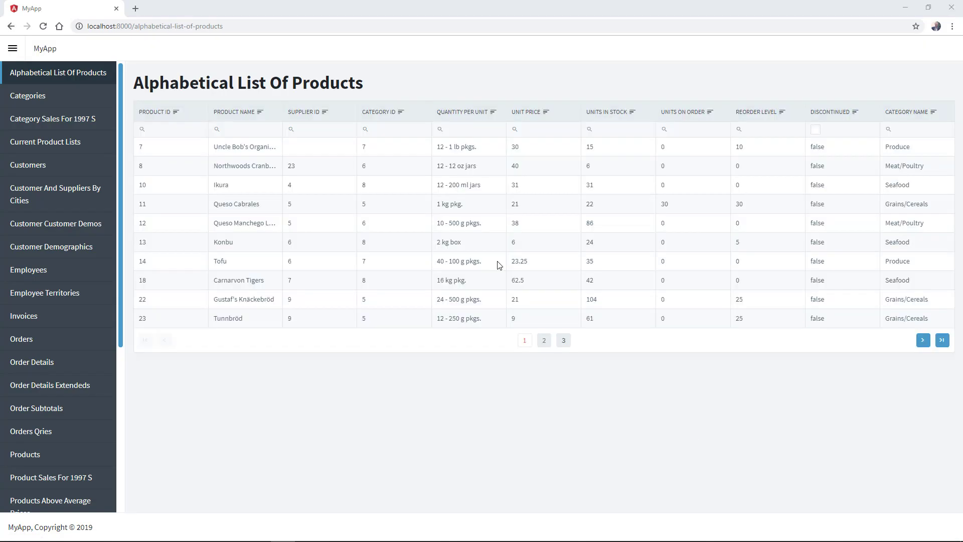
pyautogui.click(543, 341)
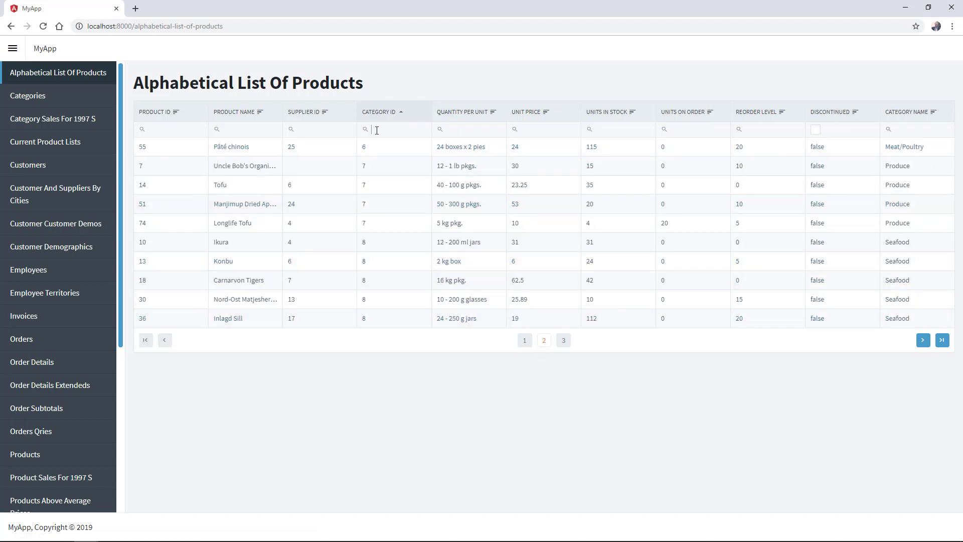
pyautogui.write('5')
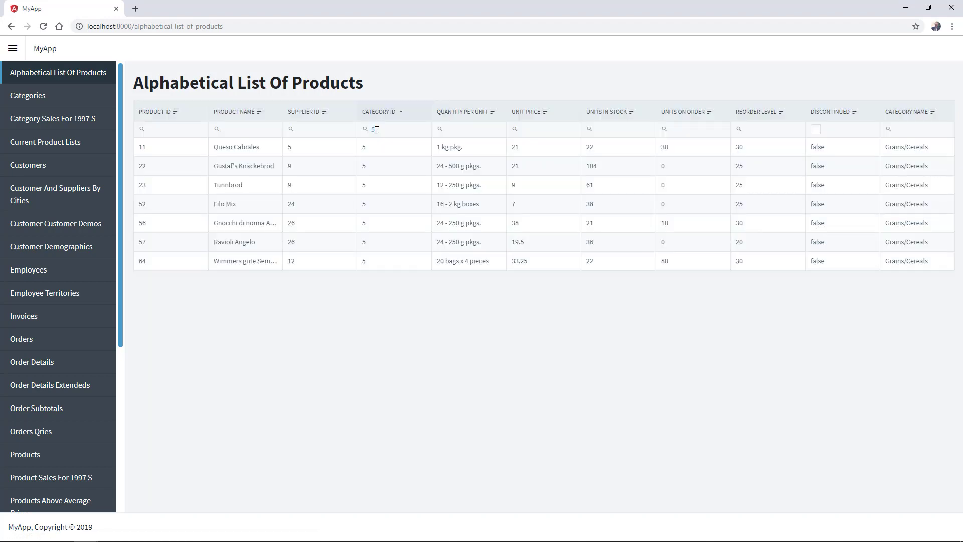
# Browse the Categories and Customers pages showing live Northwind data
pyautogui.click(28, 95)
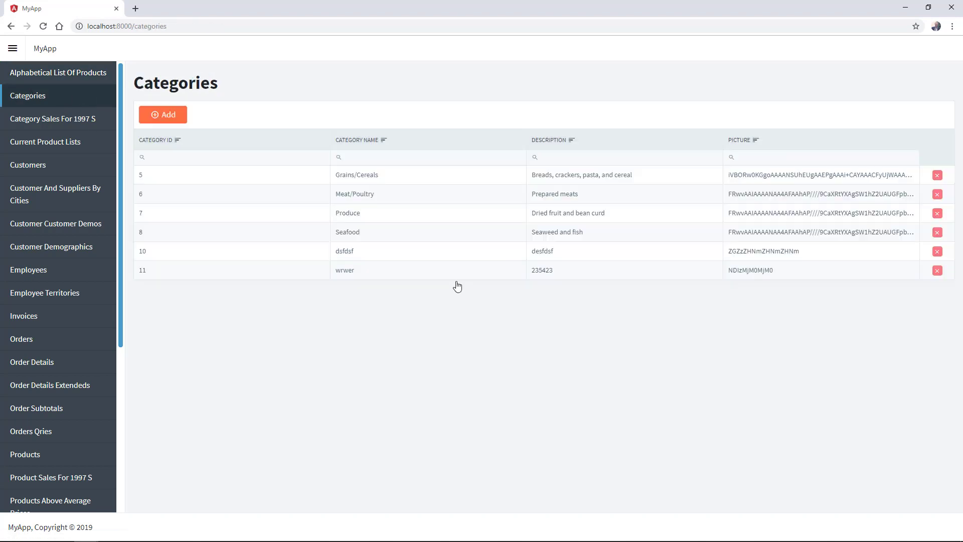
pyautogui.click(28, 165)
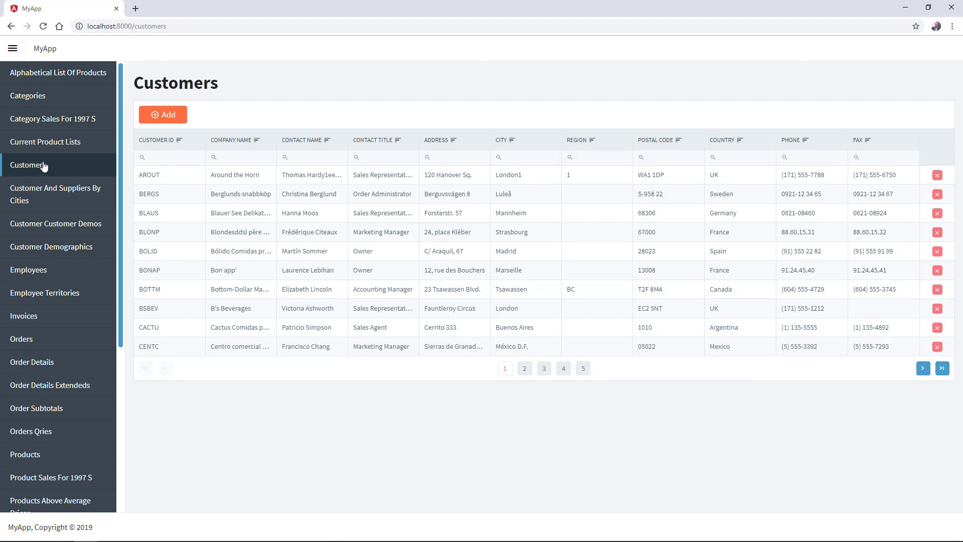